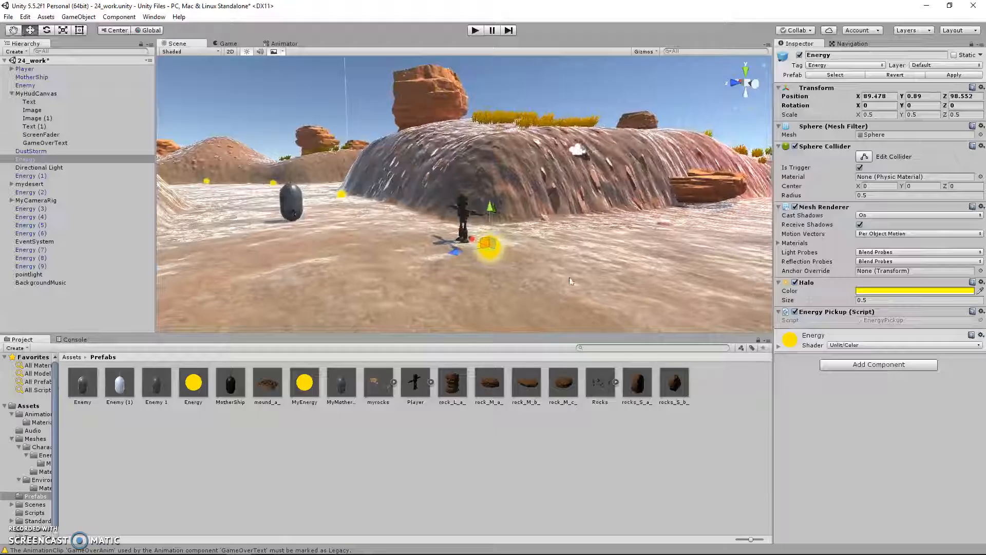
Change the Energy pickup's Halo Color from bright yellow to a paler yellow.
click(915, 290)
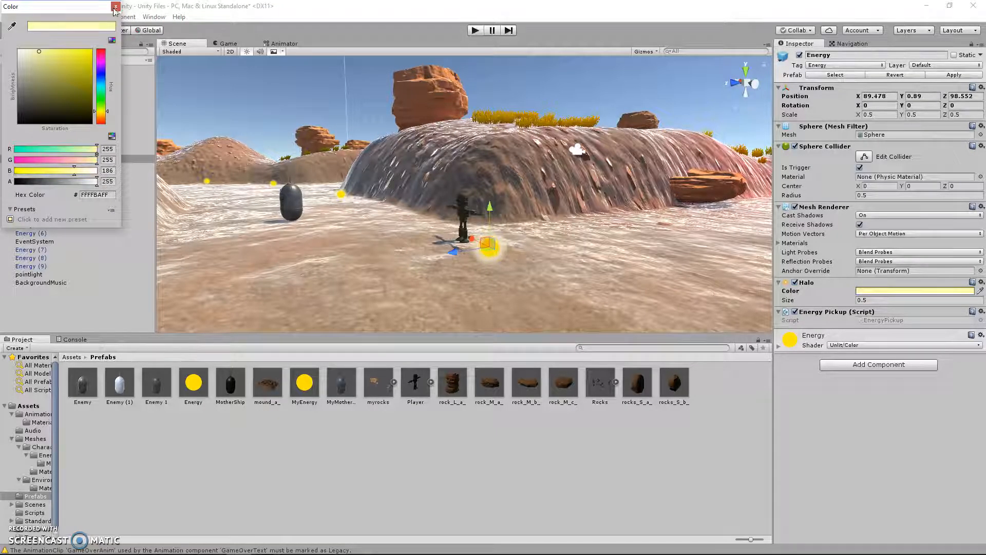
click(115, 6)
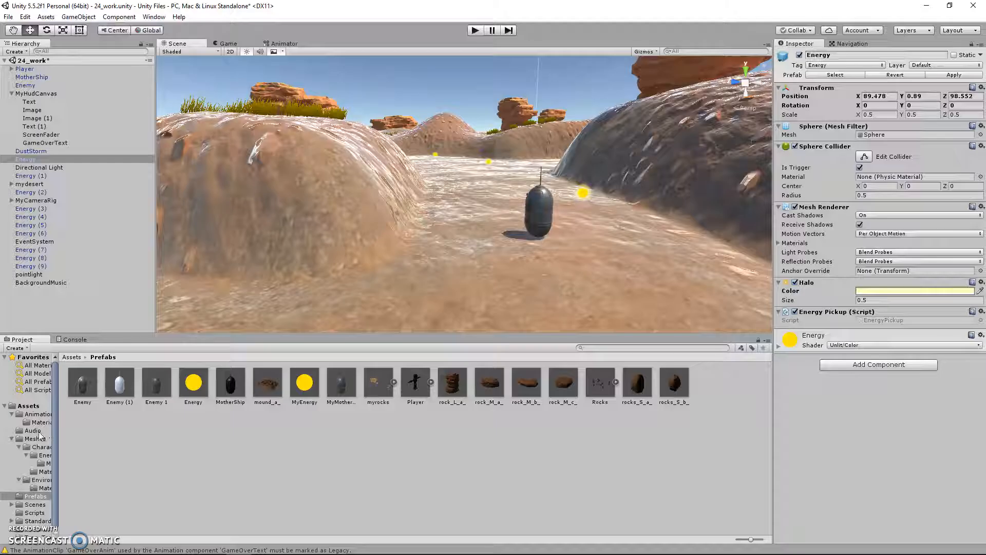
Place the Enemy model from Meshes > Characters > Enemies into the scene as Enemy (1).
click(36, 438)
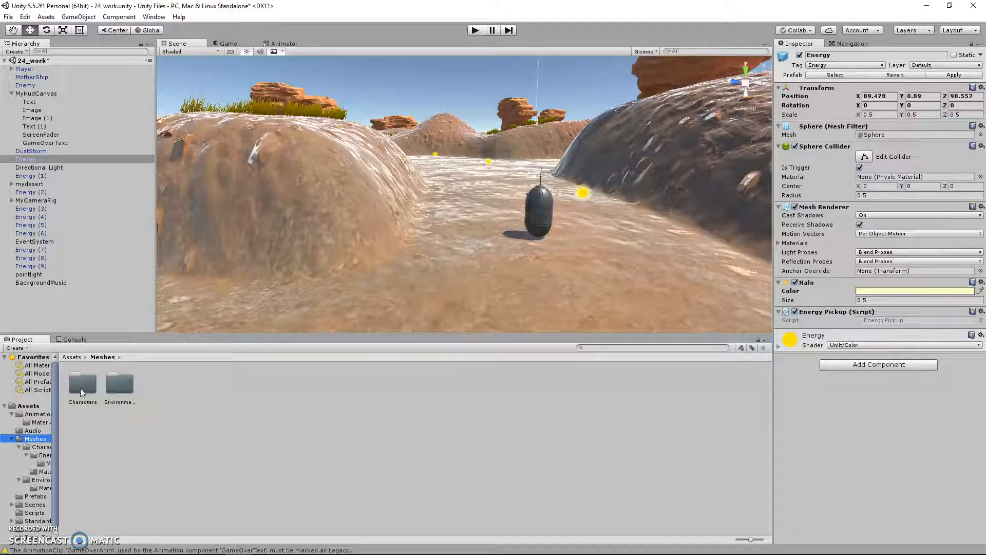
double_click(82, 382)
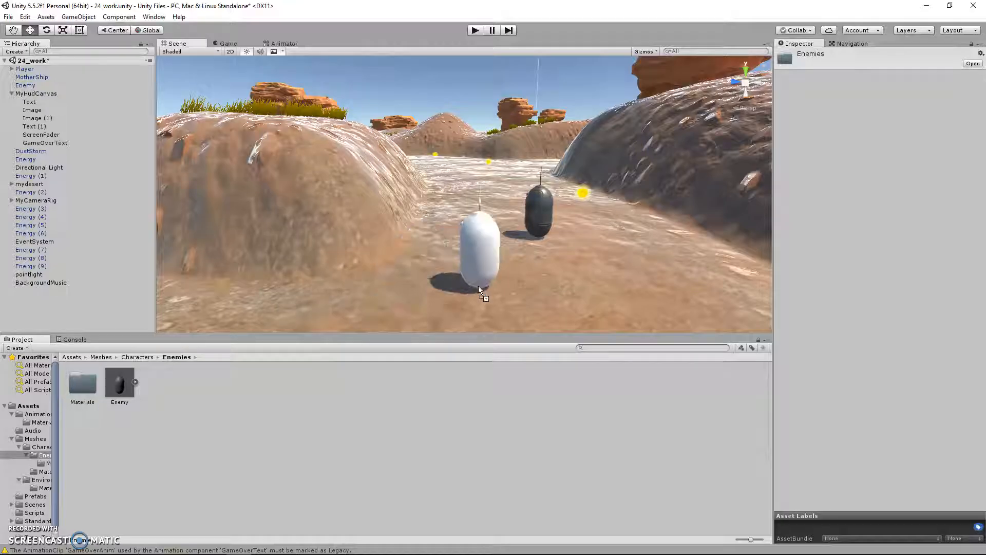
click(478, 251)
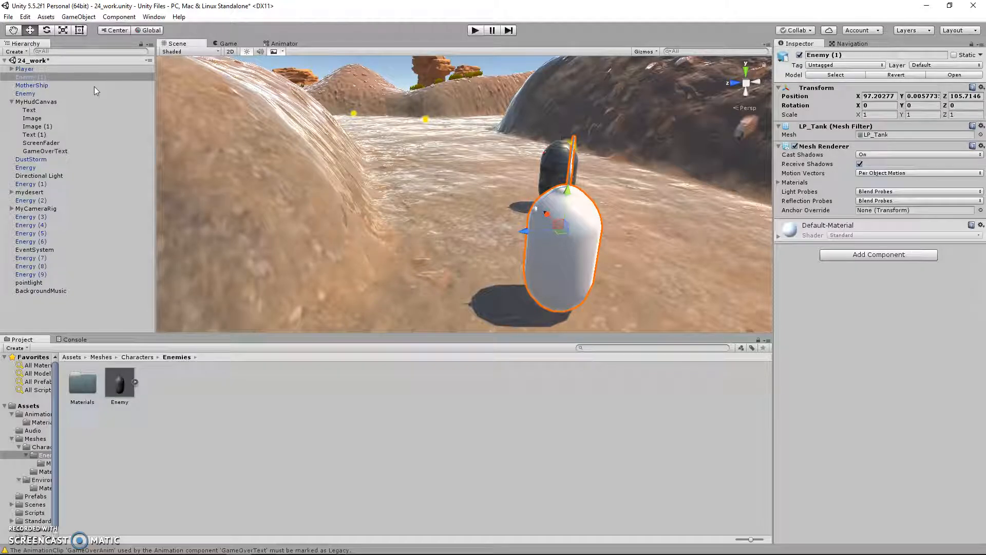
click(30, 76)
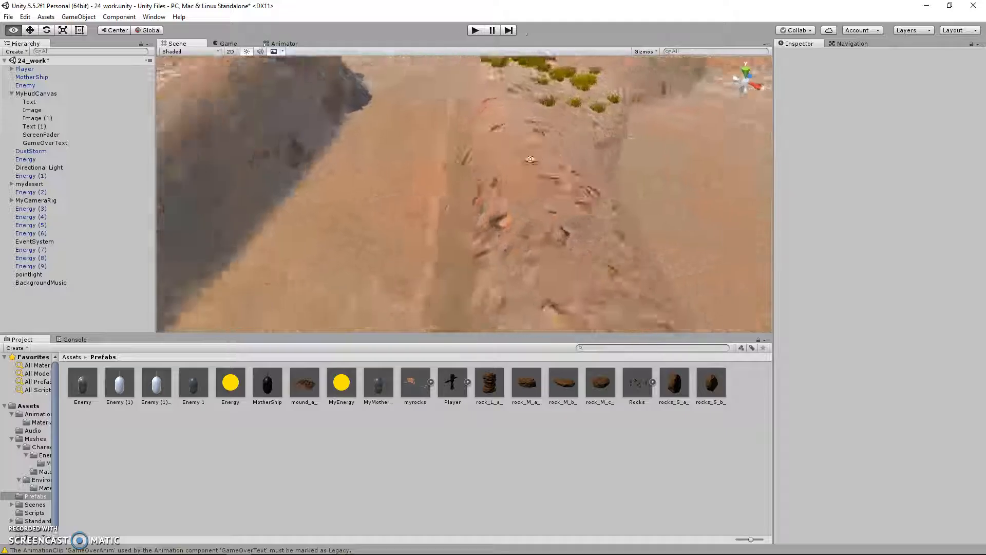
Select the mydesert terrain, pull back the view, and activate its Paint Texture tool.
click(29, 183)
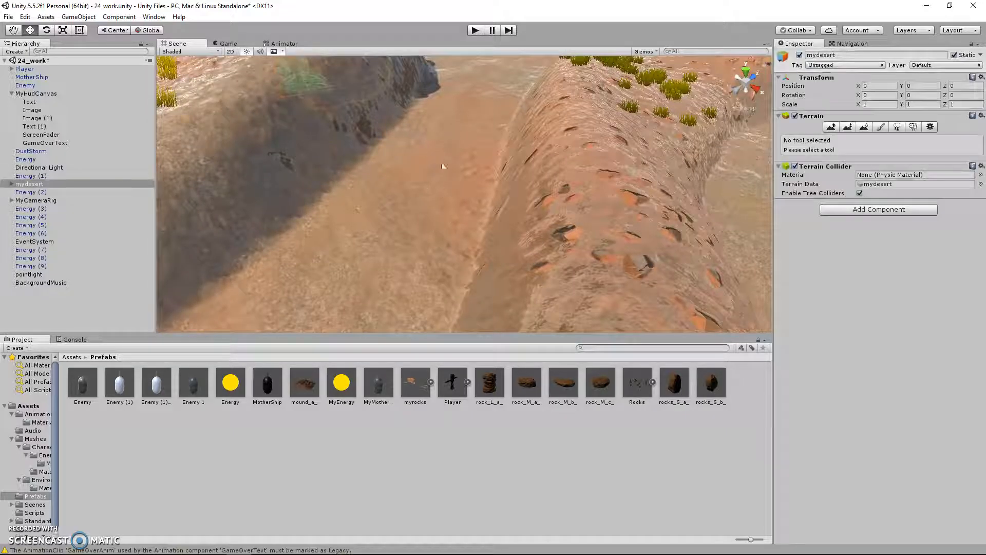
drag(441, 165, 492, 199)
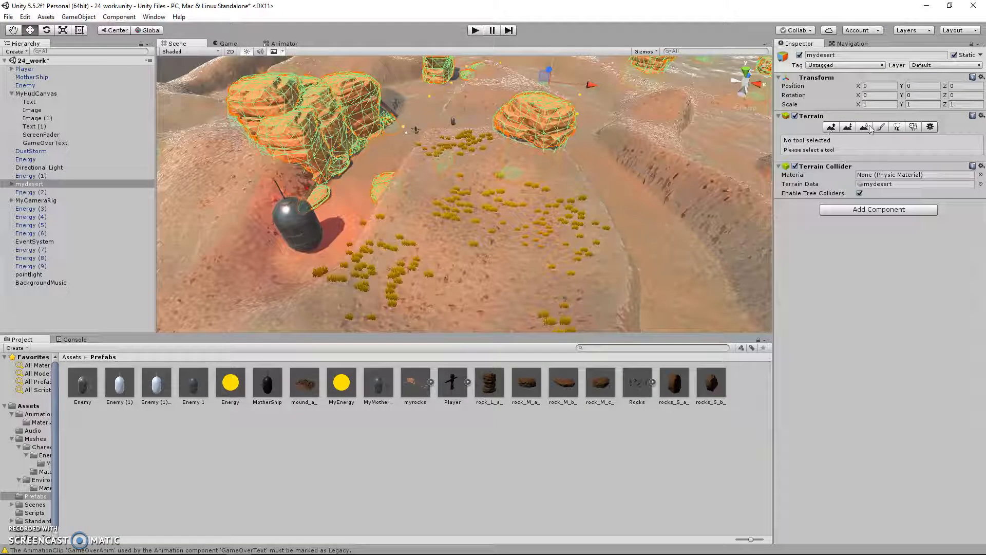
click(880, 126)
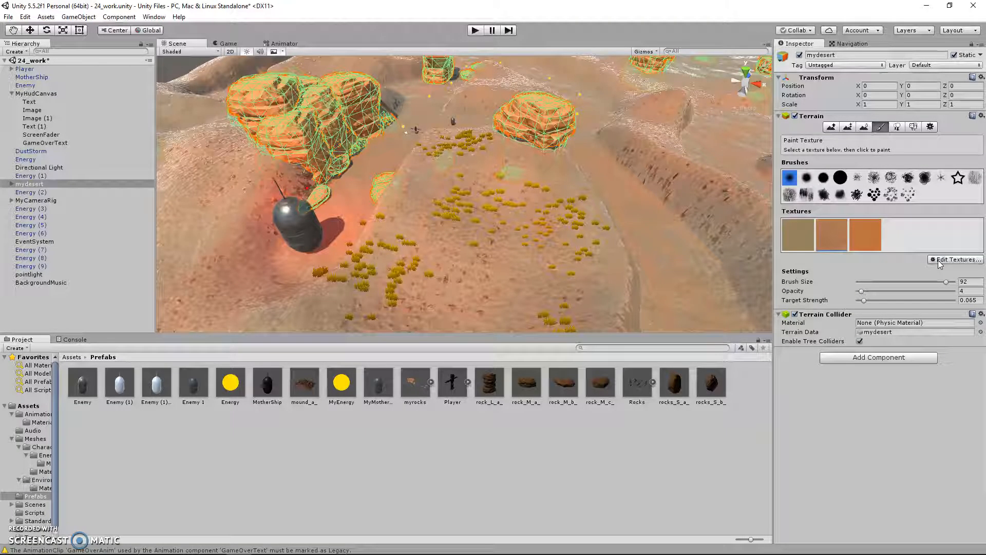
Expand mydesert and myrocks in the Hierarchy to list the rock and mound children.
click(956, 259)
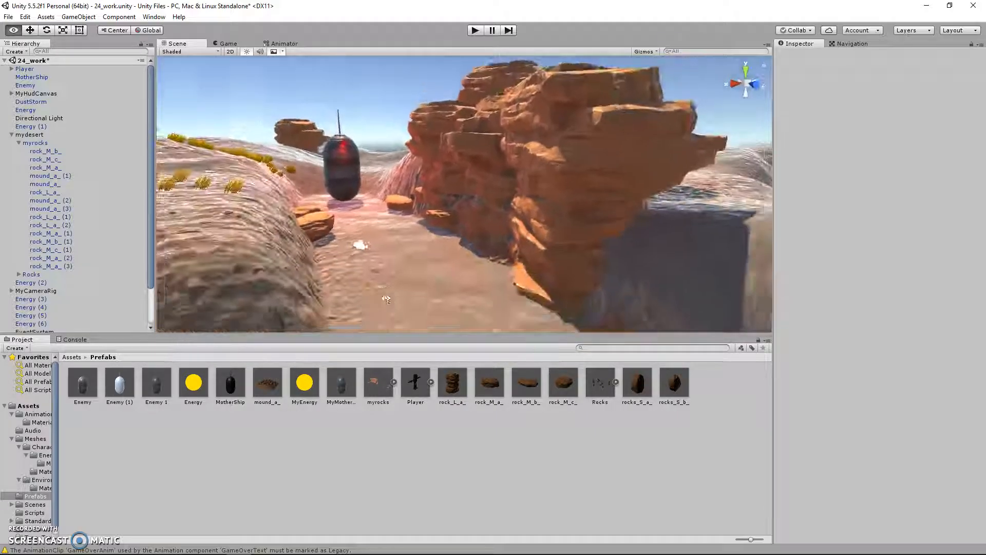
Inspect the myrocks group and then one of its mound pieces.
click(36, 143)
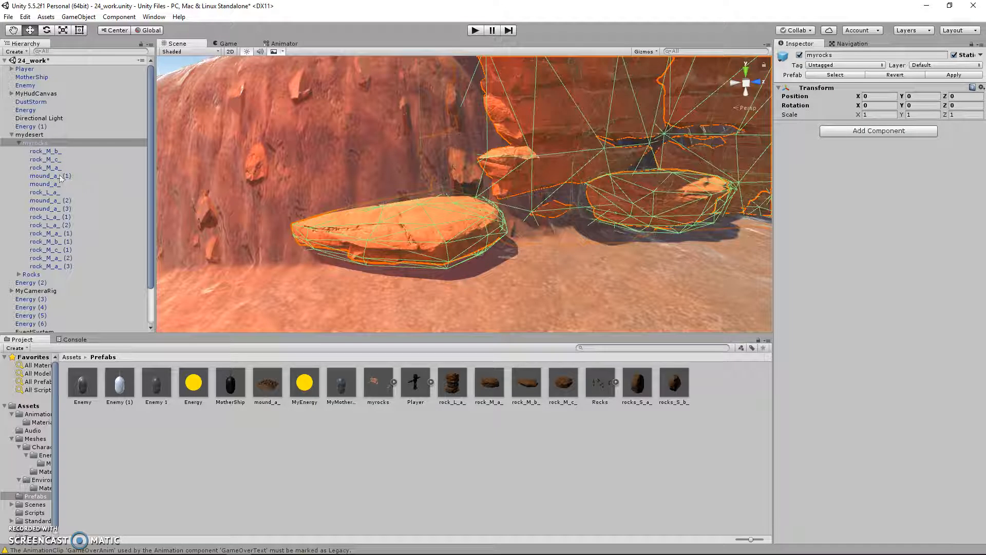
click(45, 192)
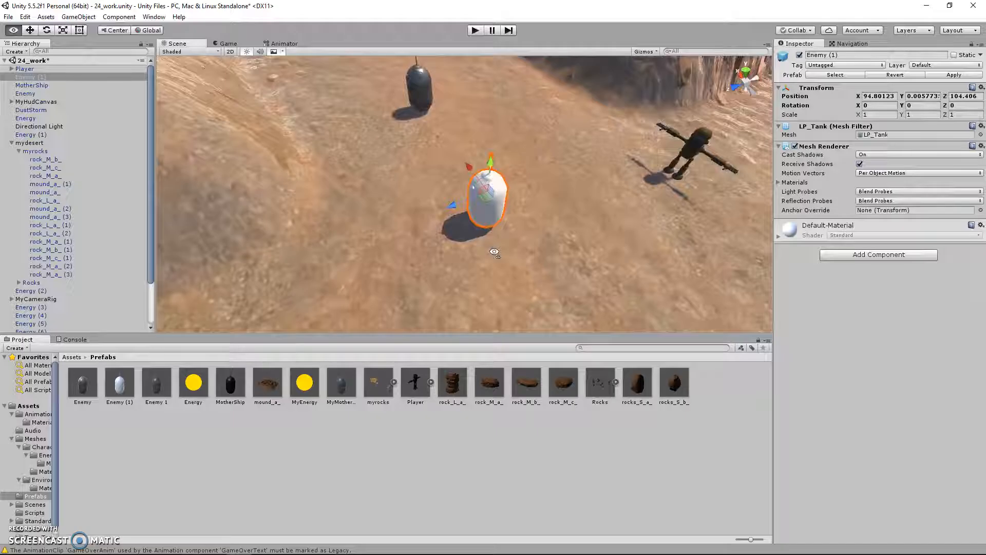
Move closer to the white tank and search its components for 'col'.
drag(495, 253, 523, 233)
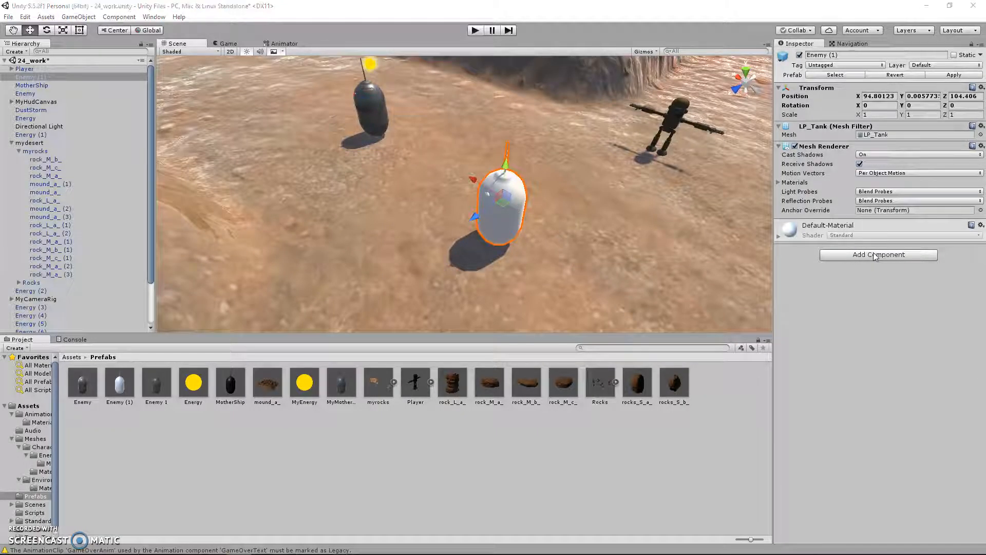
text(col)
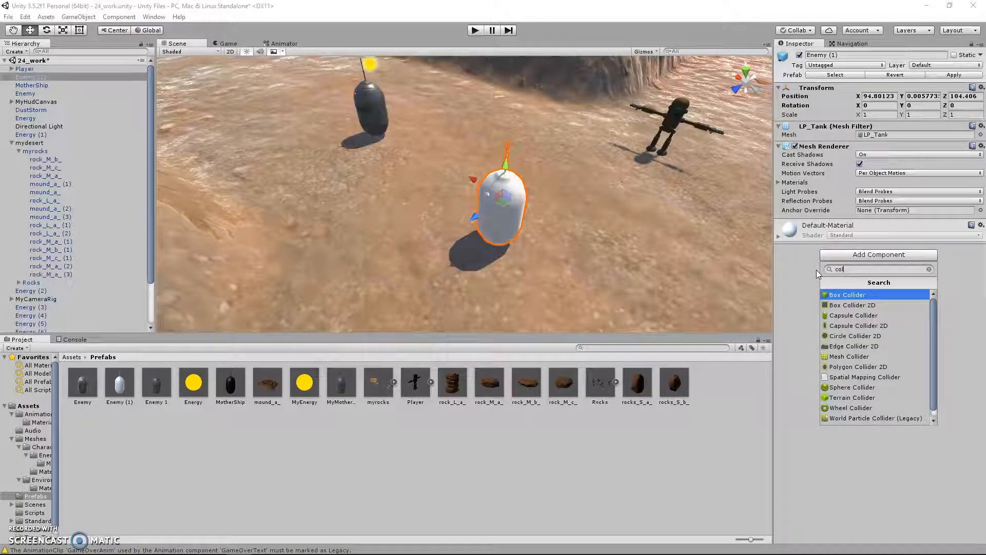
mouse_move(855, 300)
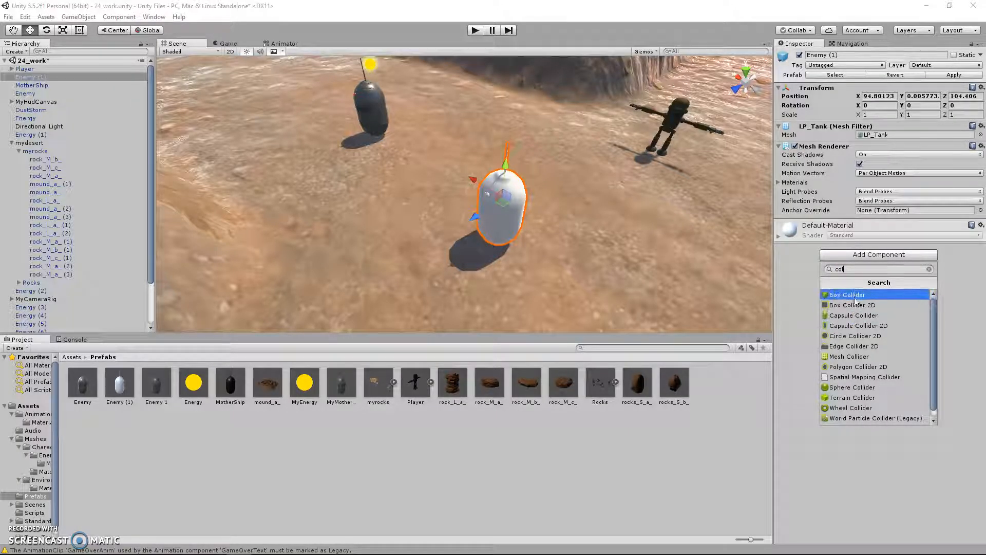
mouse_move(852, 315)
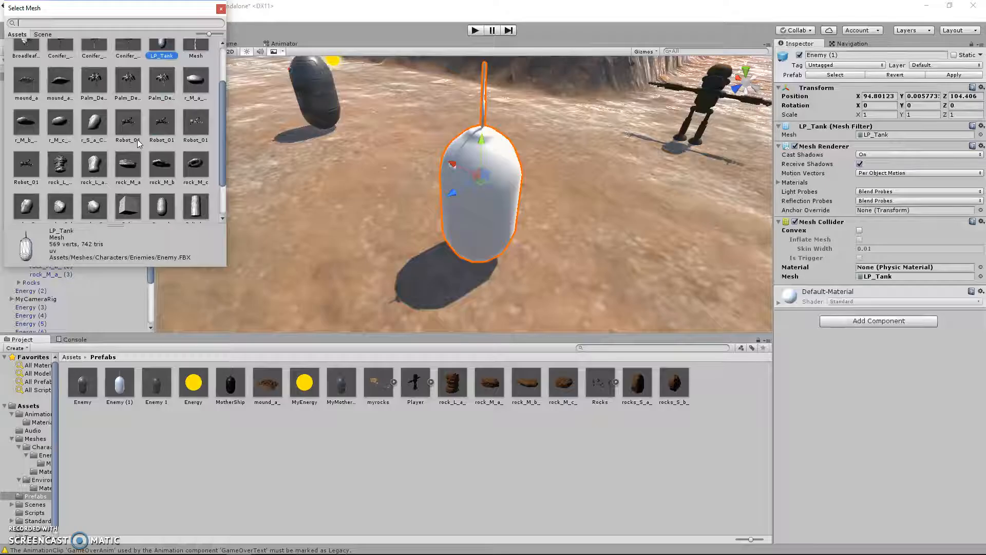
Close the mesh picker and make the tank's LP_Tank Mesh Collider convex.
scroll(down, 3)
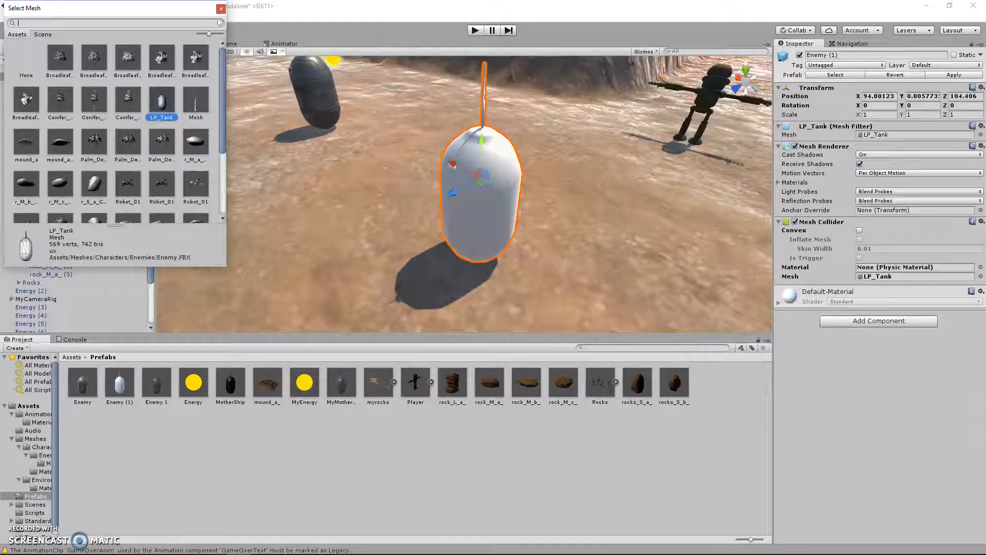
click(161, 117)
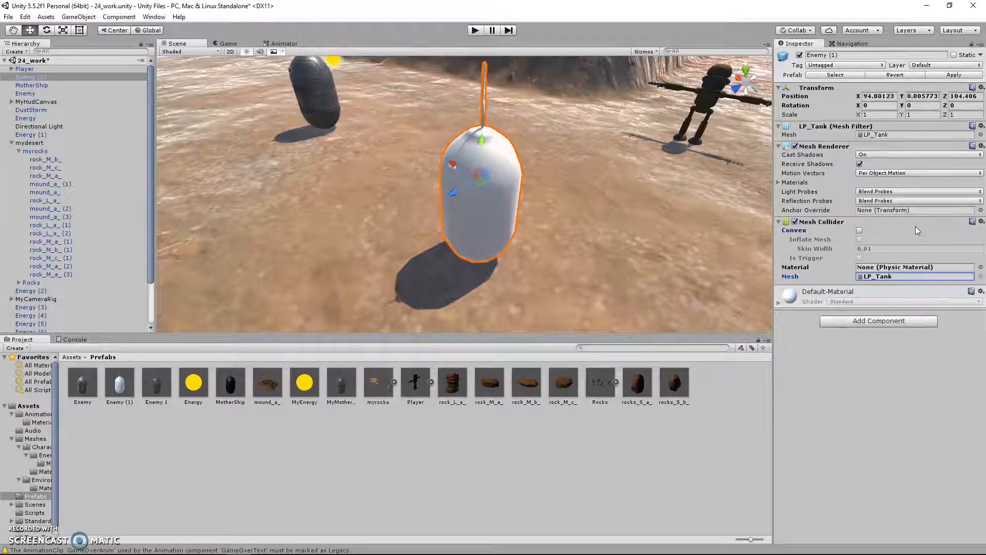
click(859, 230)
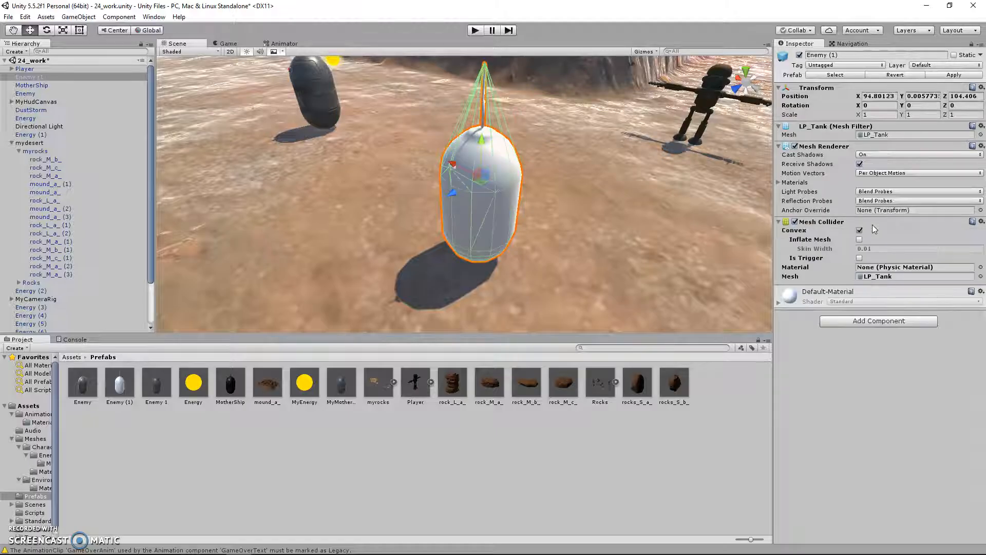
click(980, 221)
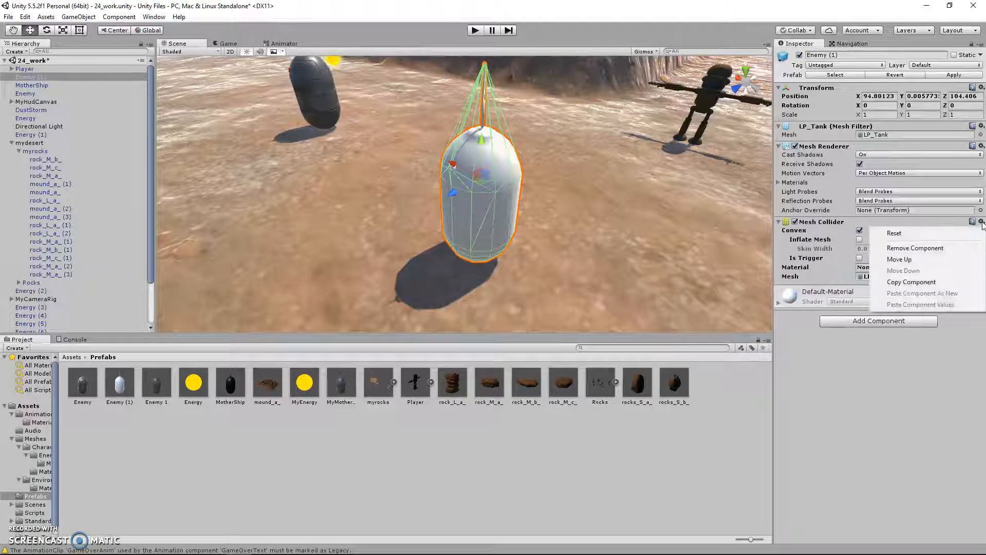
mouse_move(915, 248)
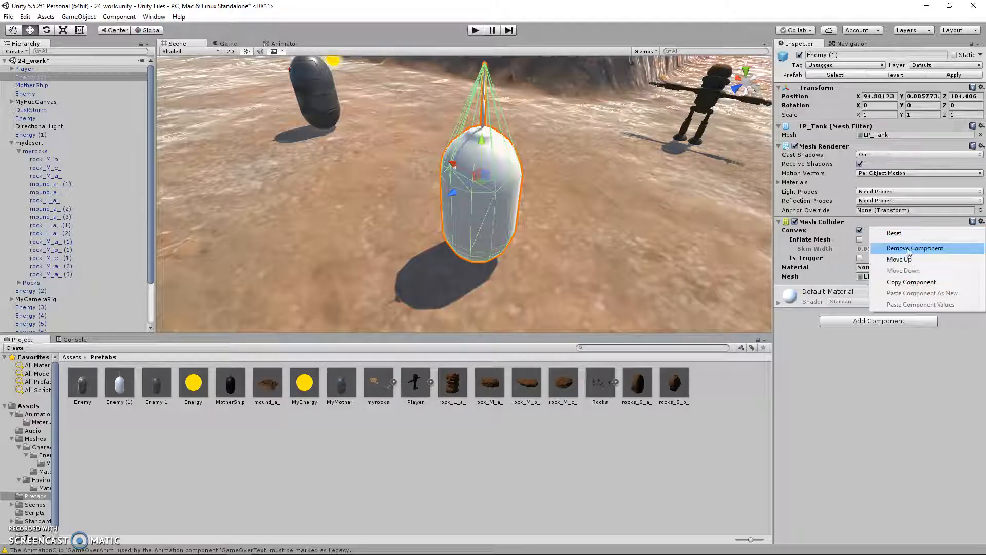
Swap the Mesh Collider for a Capsule Collider with a Center value of 1.3.
click(914, 248)
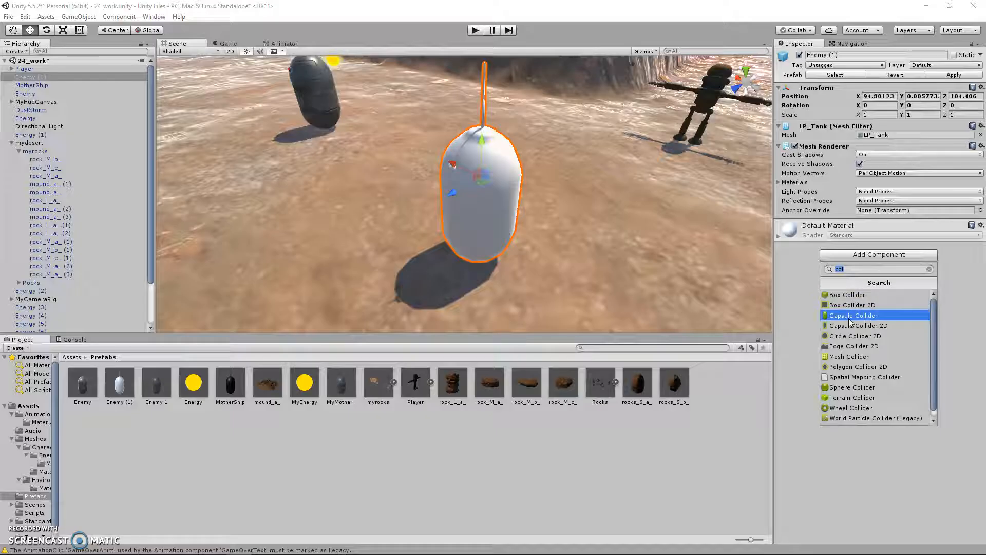
click(854, 314)
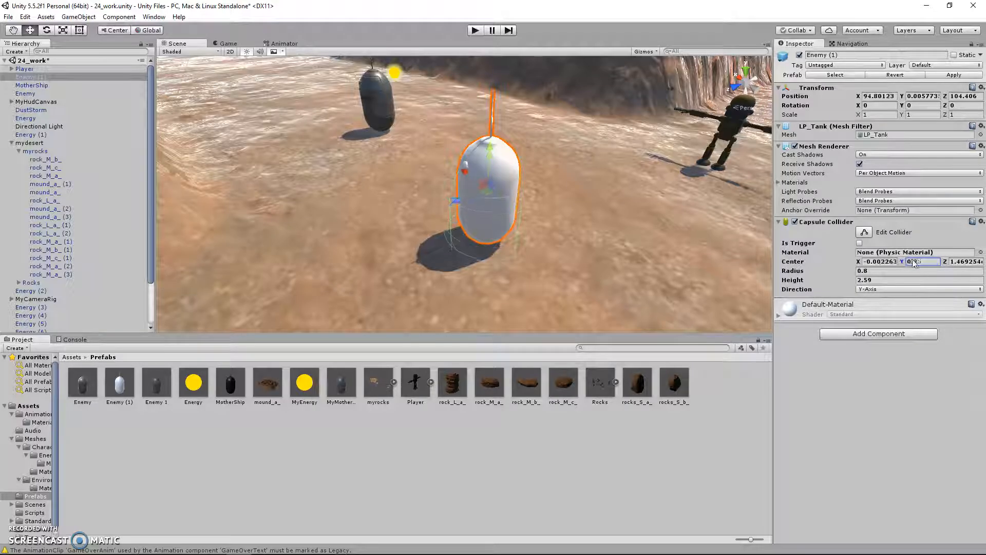
text(1.3)
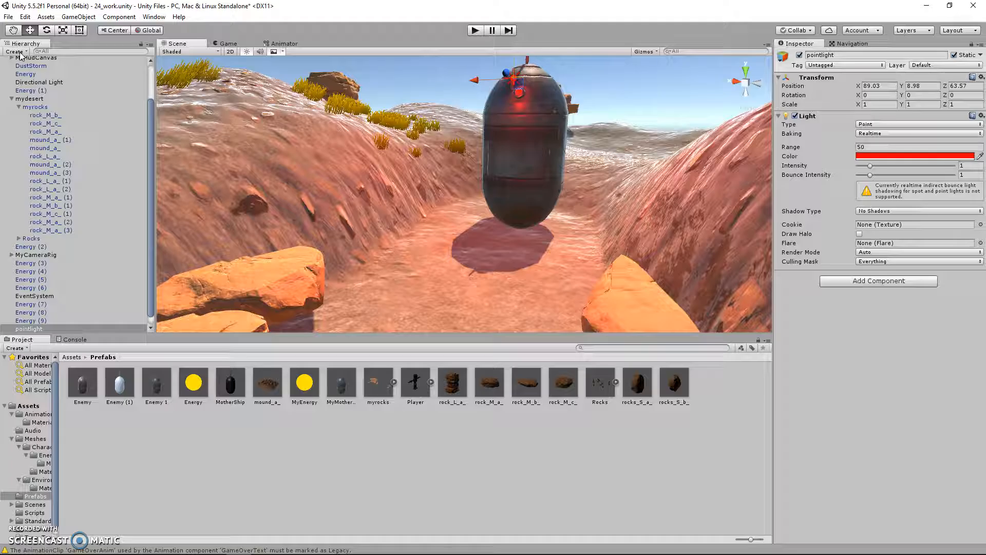
Browse the light types available under Create > Light.
click(15, 51)
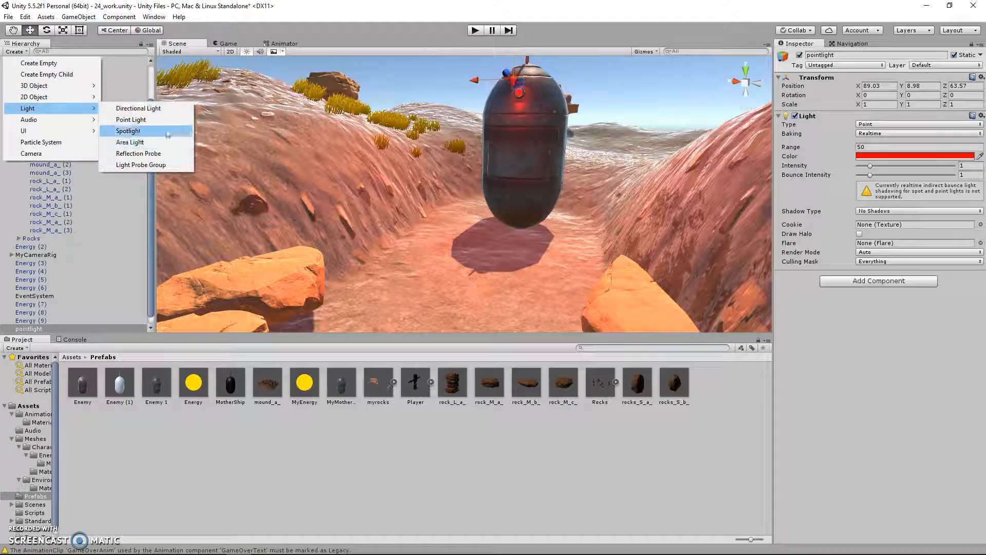
mouse_move(131, 119)
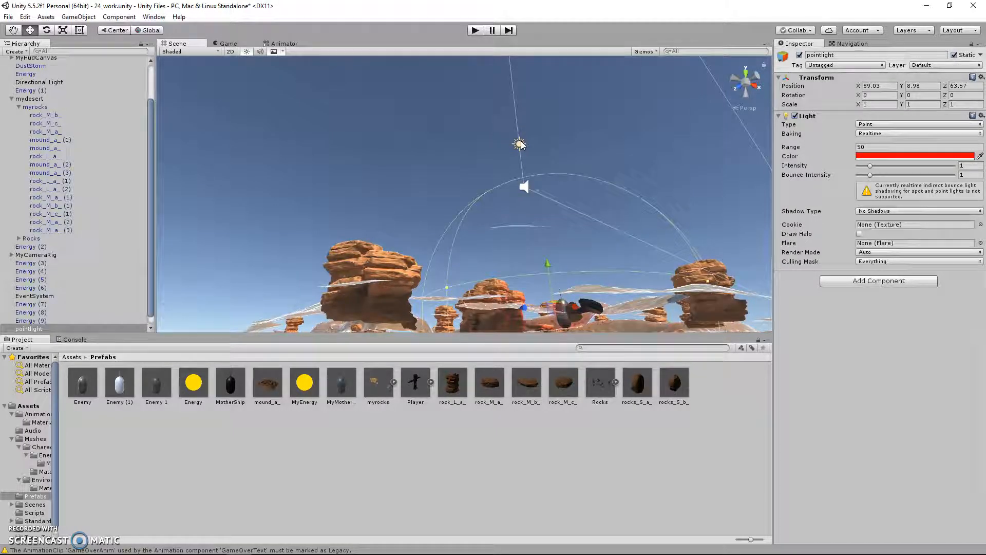
Set the Directional Light's colour to magenta.
click(39, 81)
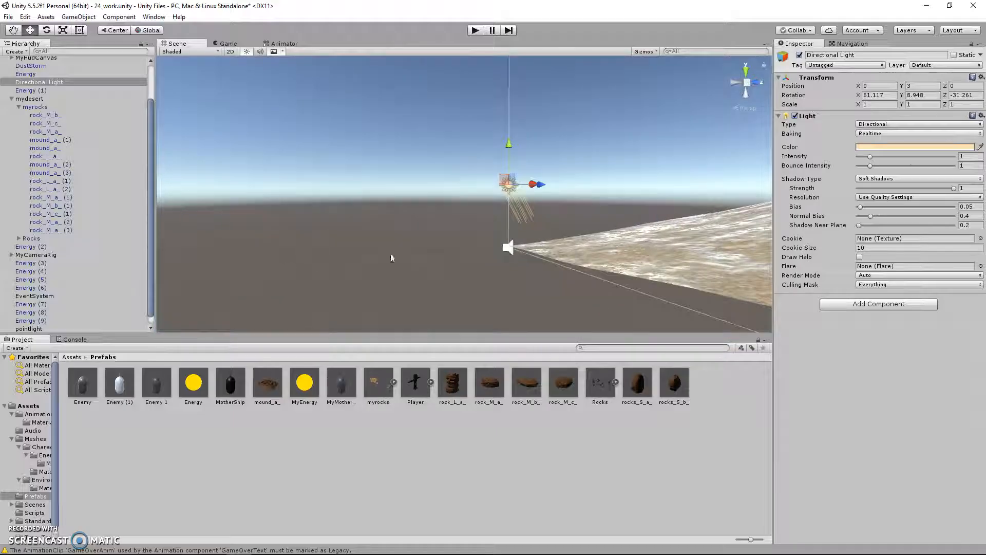
click(914, 147)
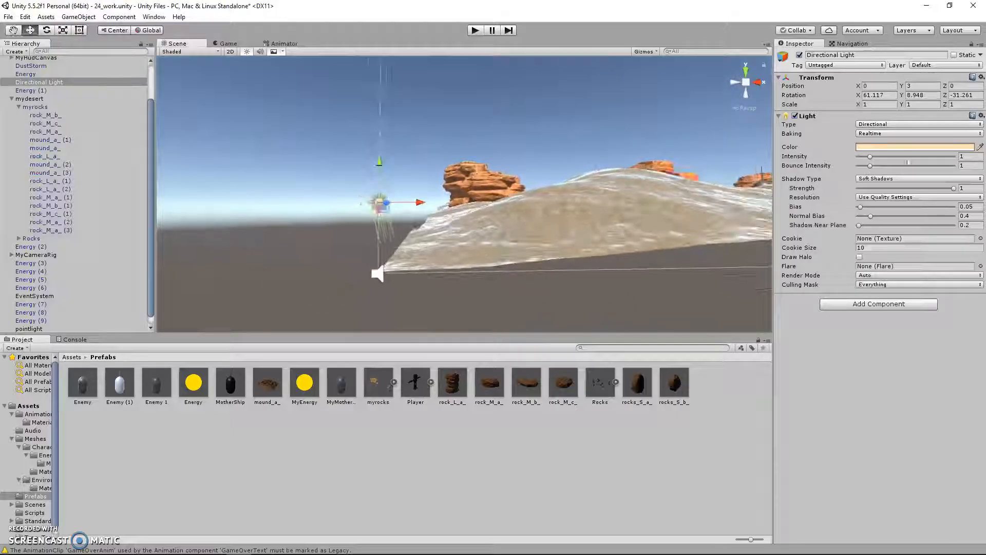
click(915, 146)
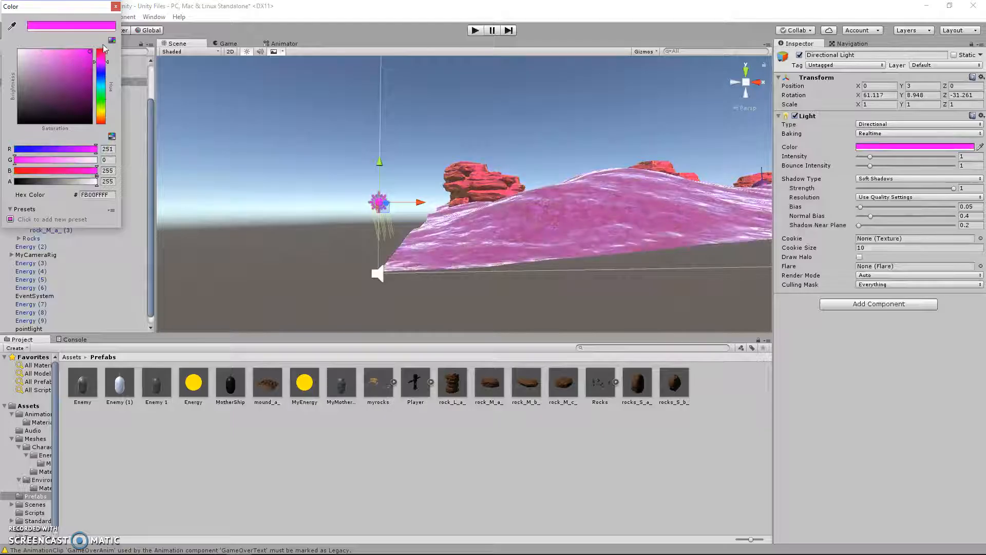
click(116, 5)
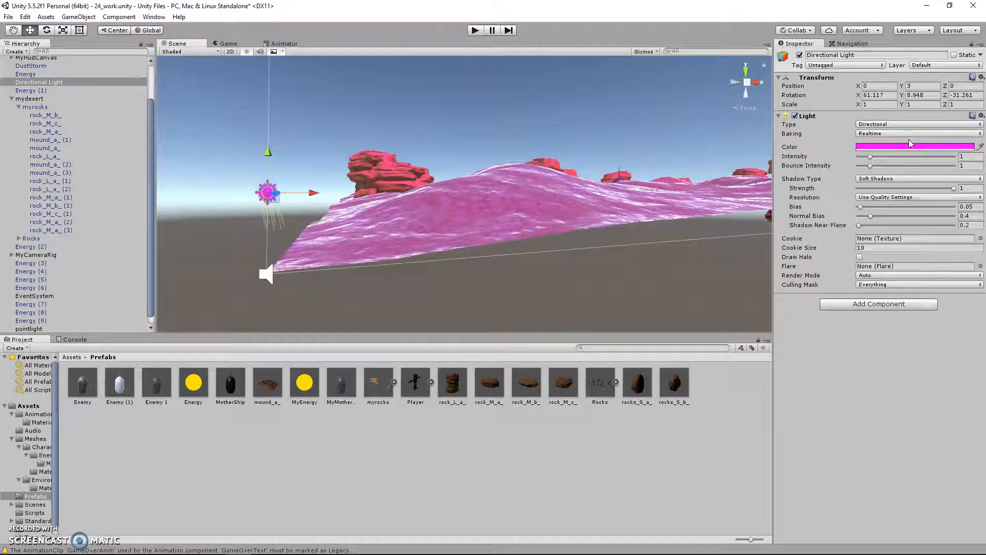
click(916, 146)
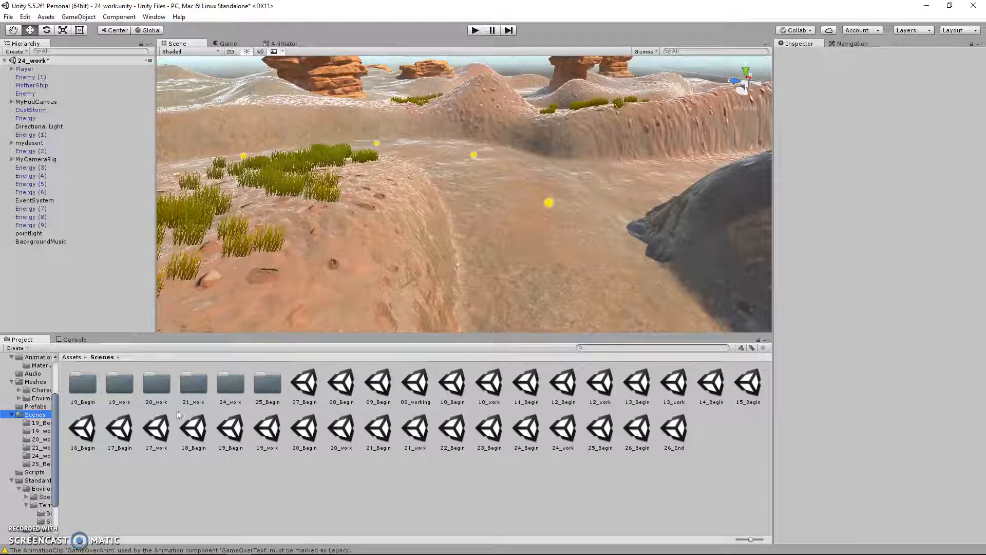
Browse the Meshes folder, then open the 19_work scene folder to show its NavMesh asset.
click(35, 381)
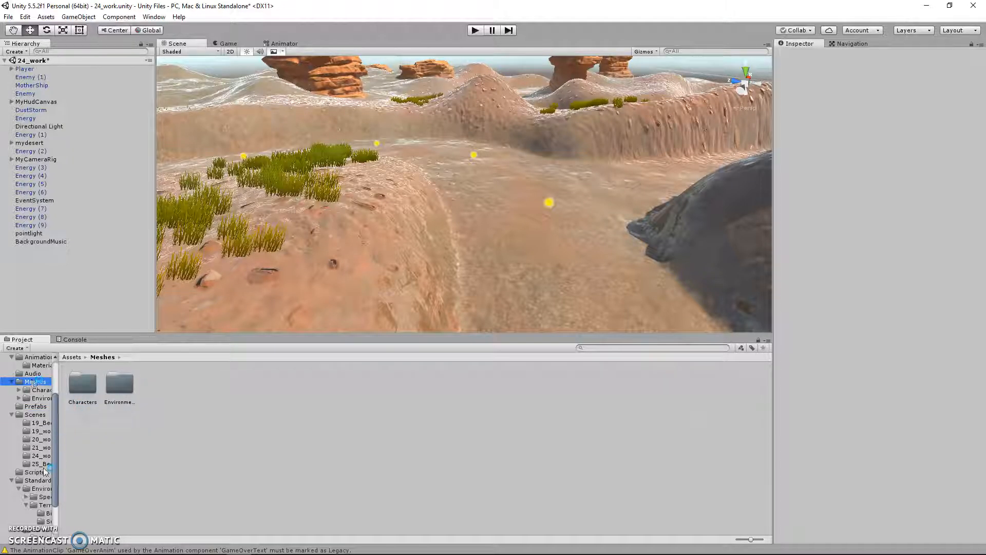
click(37, 479)
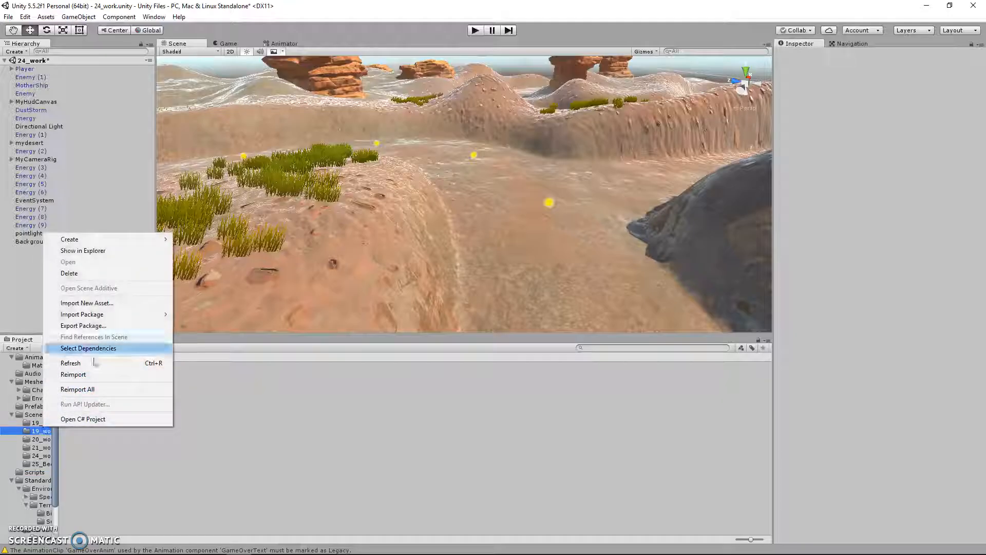
mouse_move(81, 313)
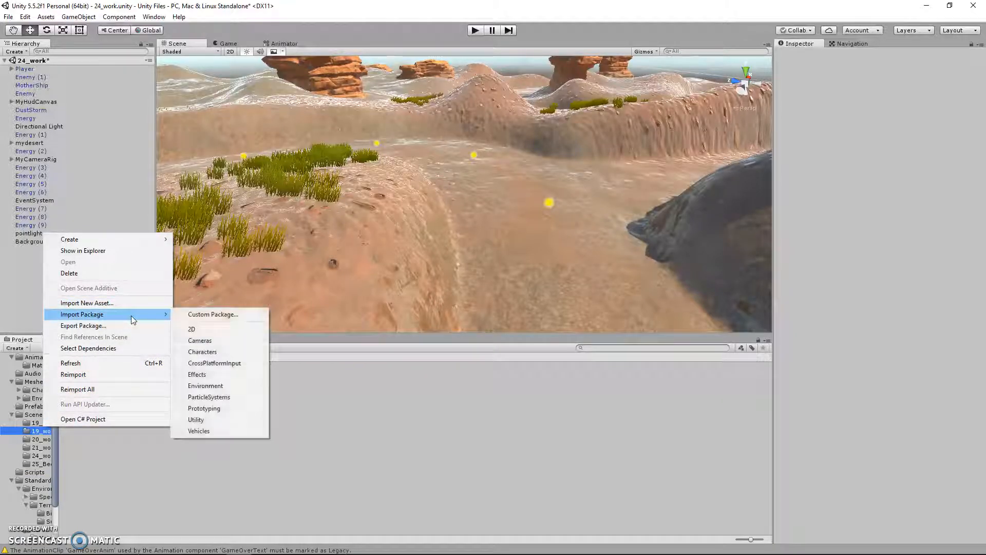
mouse_move(218, 374)
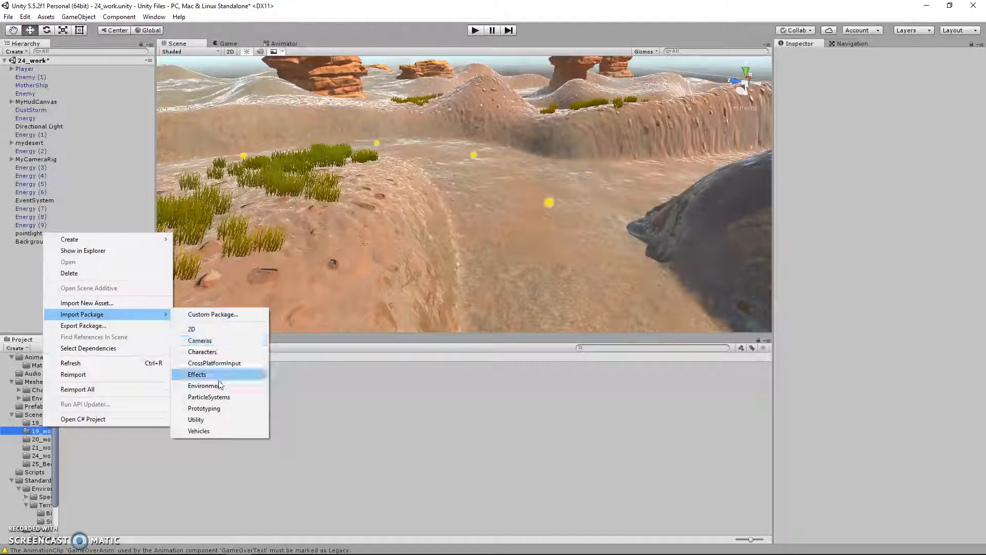
mouse_move(224, 352)
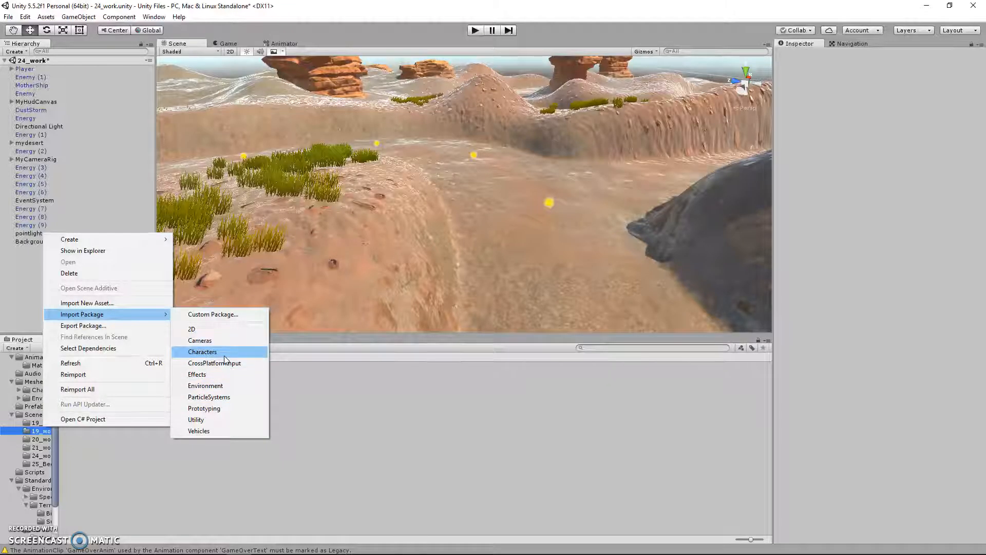
mouse_move(209, 397)
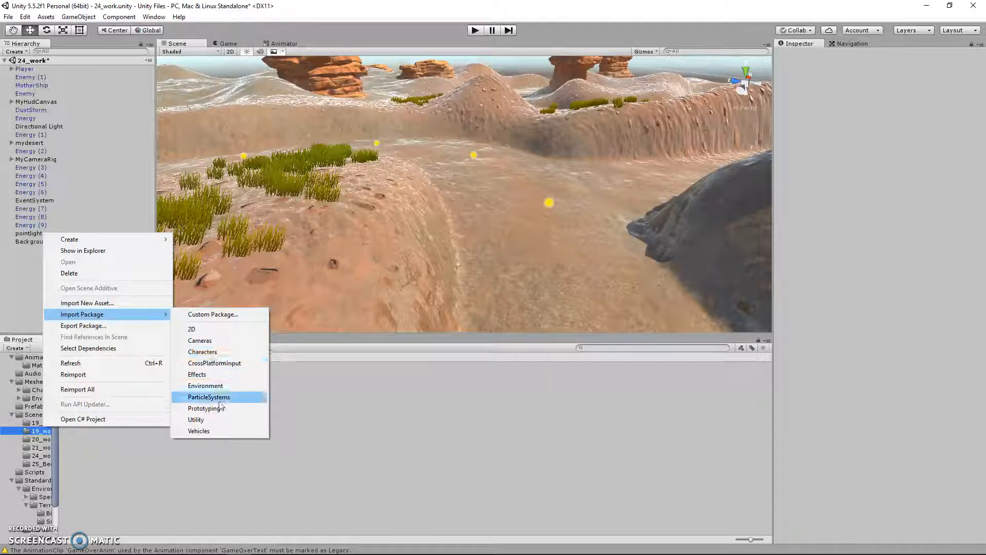
mouse_move(214, 363)
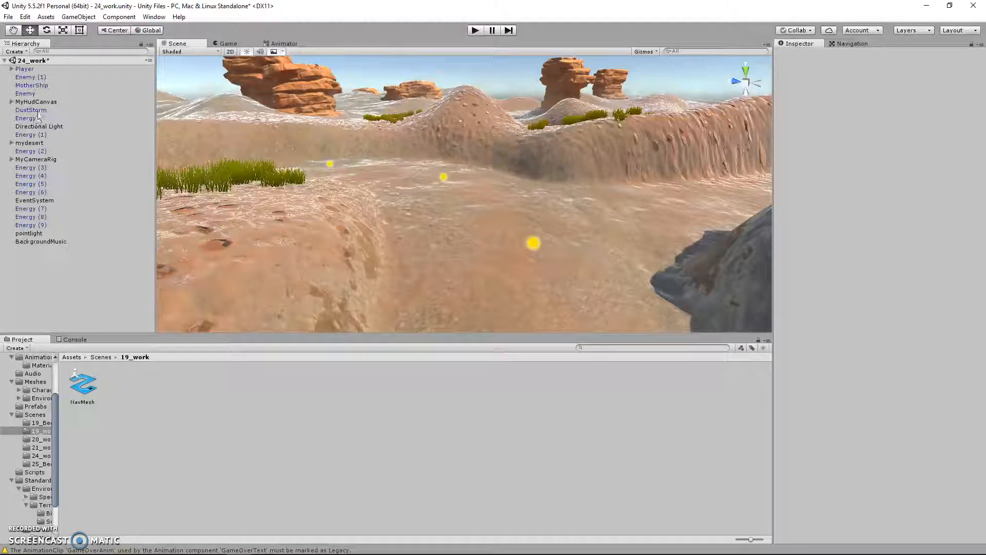
Review DustStorm's Particle System settings, then add a new Particle System object.
click(30, 109)
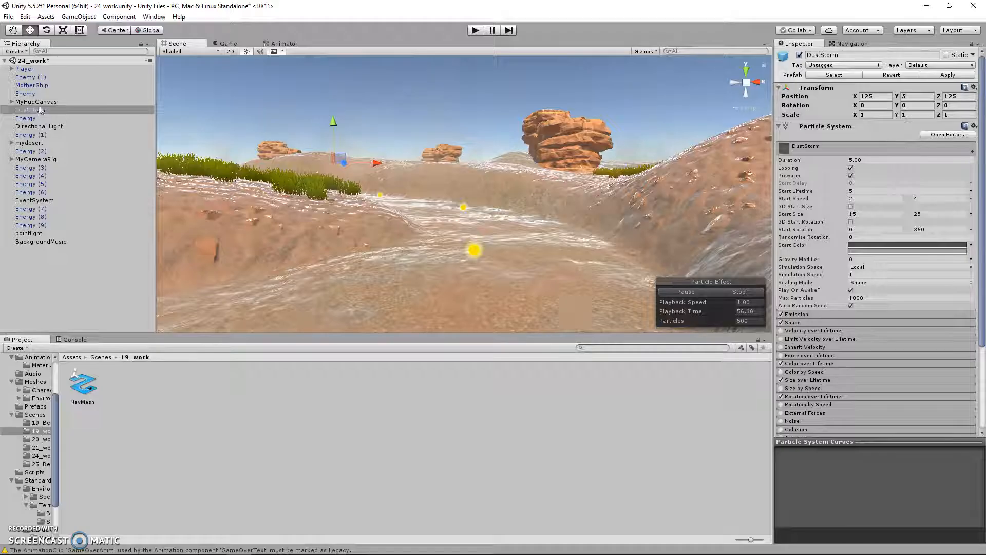
click(14, 51)
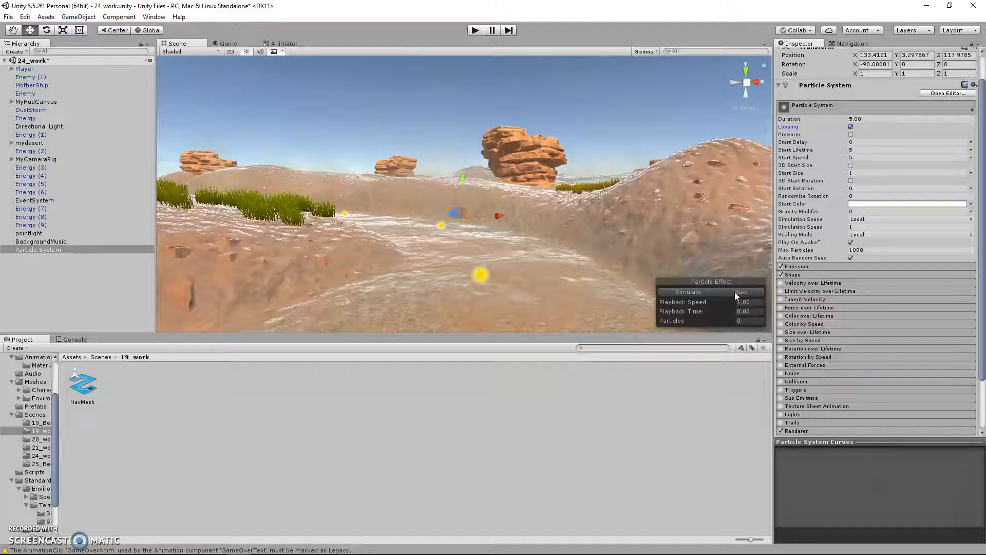
click(687, 292)
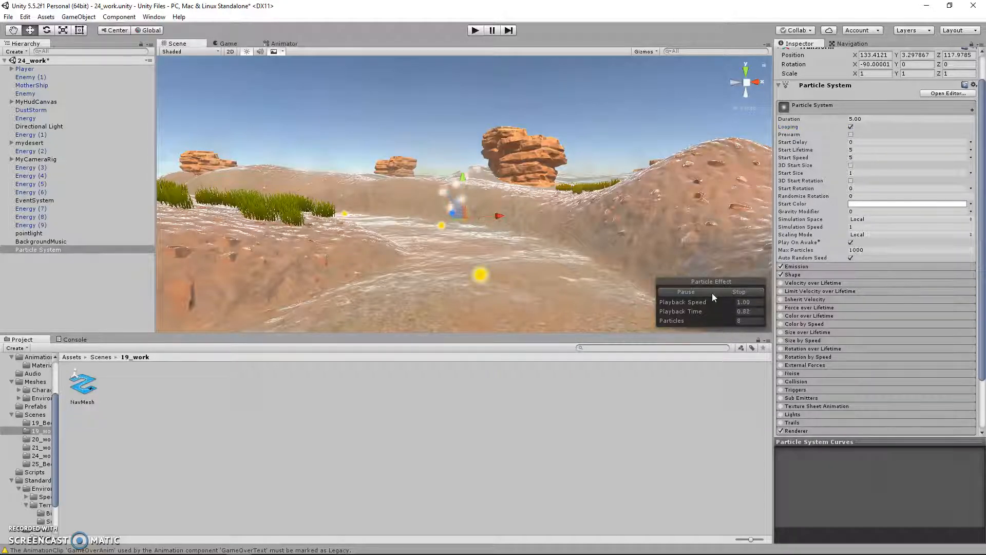
click(684, 292)
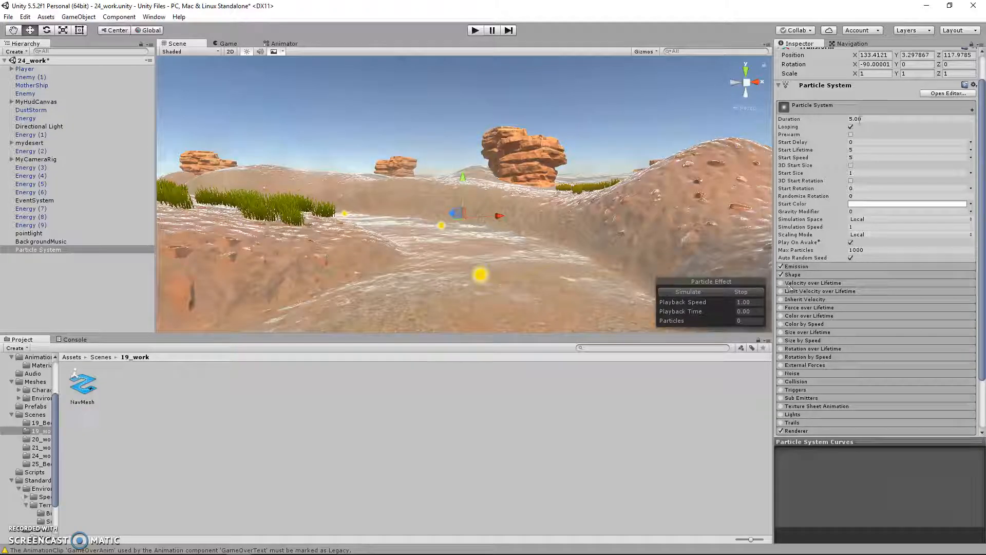
scroll(down, 3)
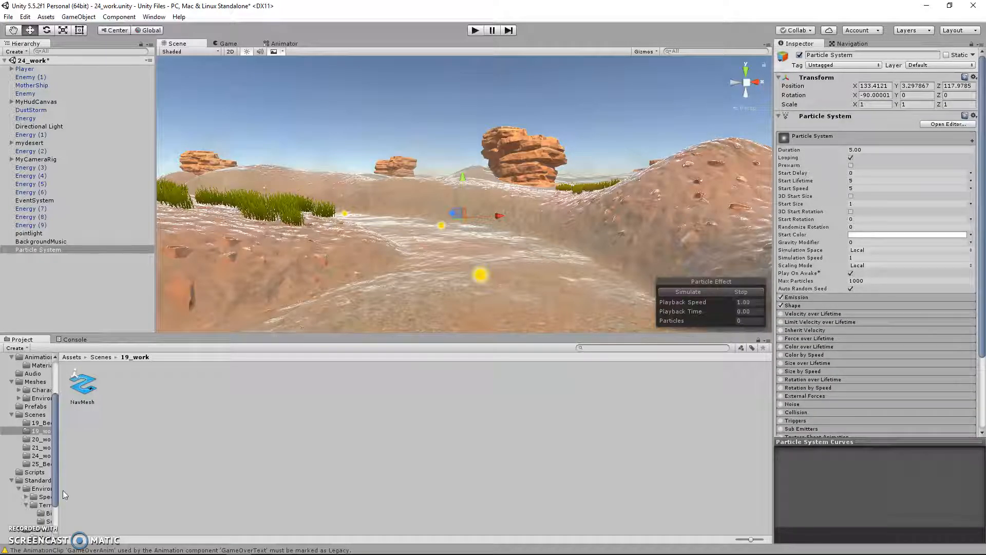
click(24, 68)
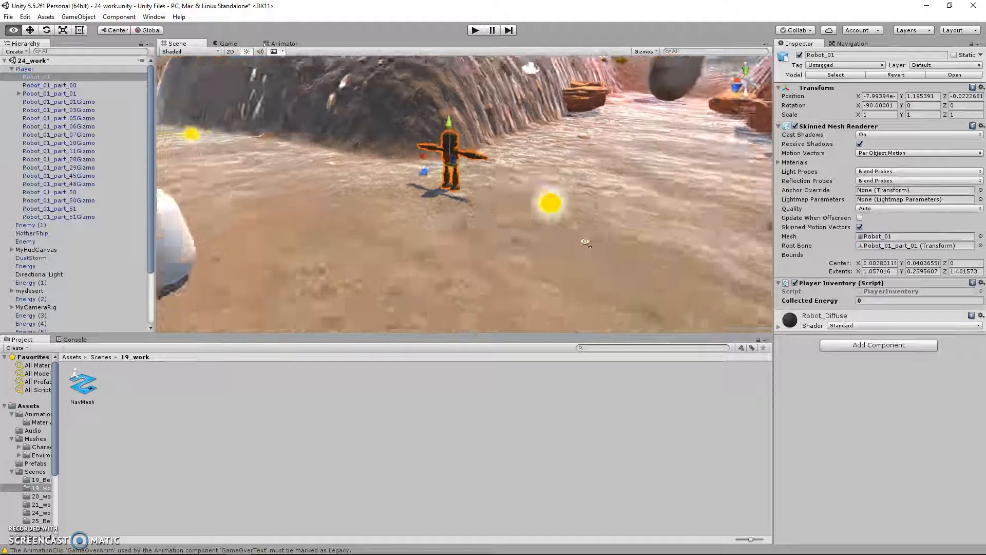
Select Player and scroll through its Animator, Rigidbody and Character Movement components.
click(58, 110)
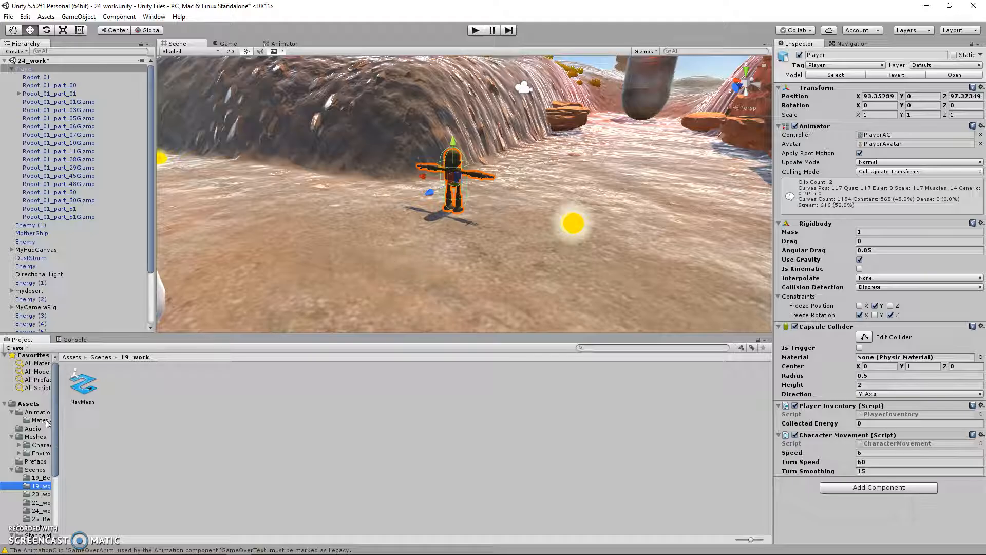
scroll(down, 3)
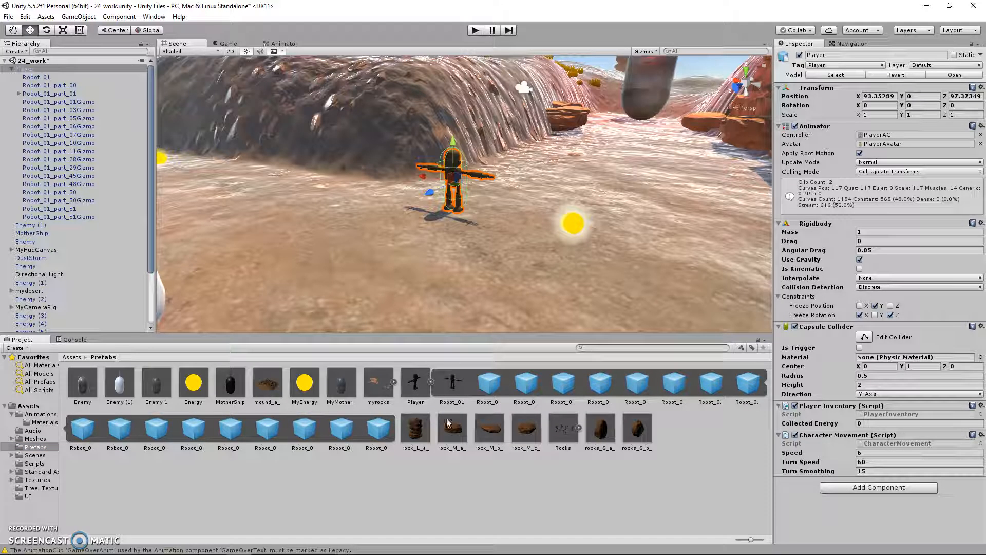
click(451, 384)
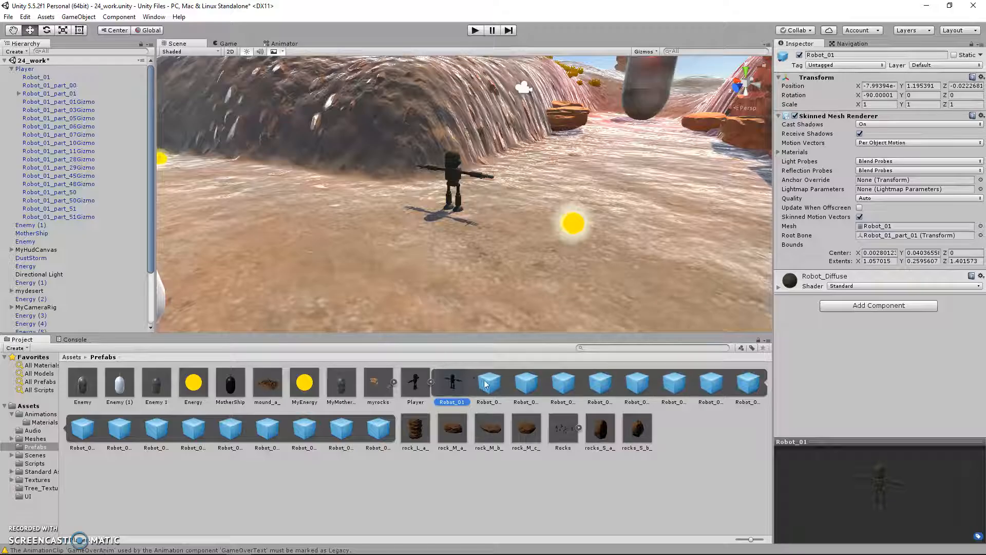
click(525, 383)
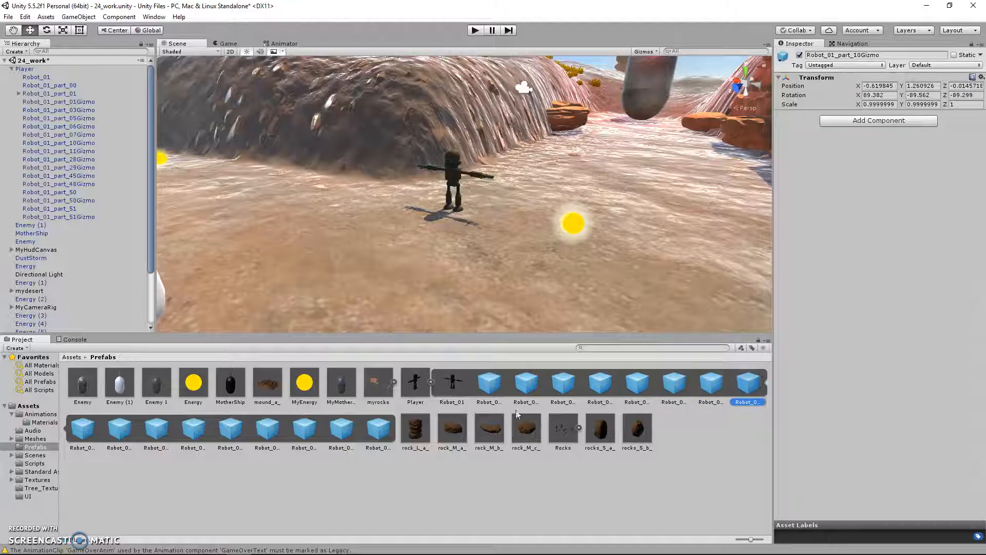
click(415, 384)
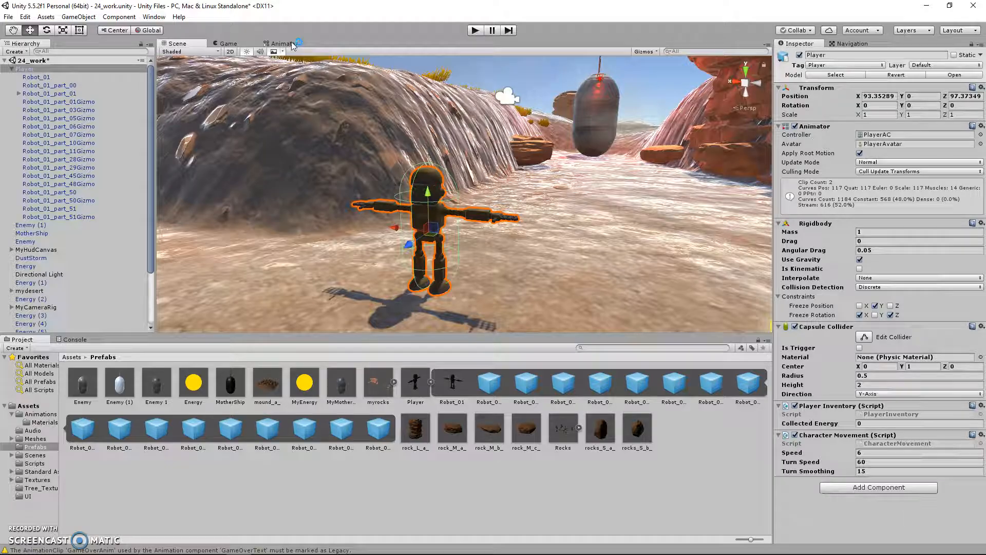
Inspect the Idle-Run transitions with IsRunning conditions and the Idle state, then view through the game camera.
click(283, 44)
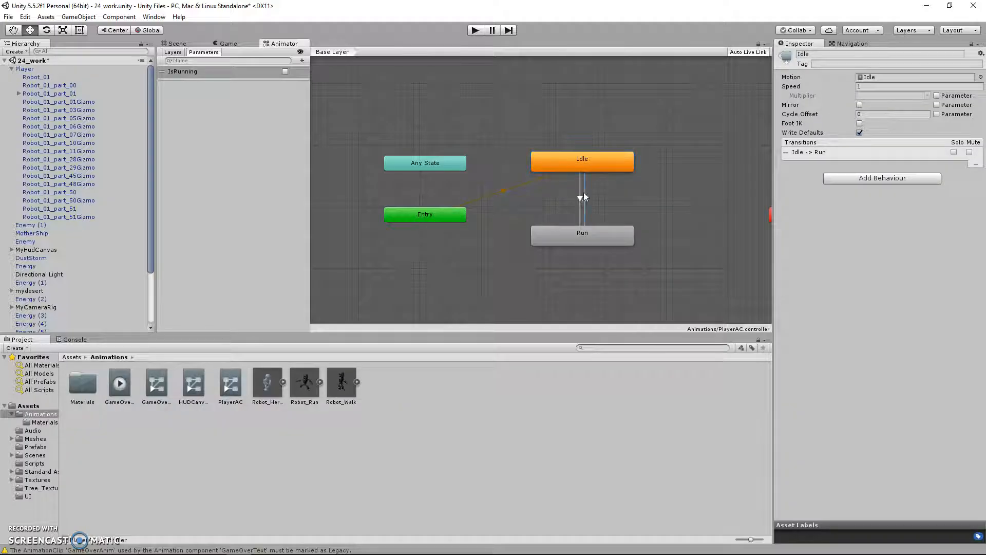
click(582, 195)
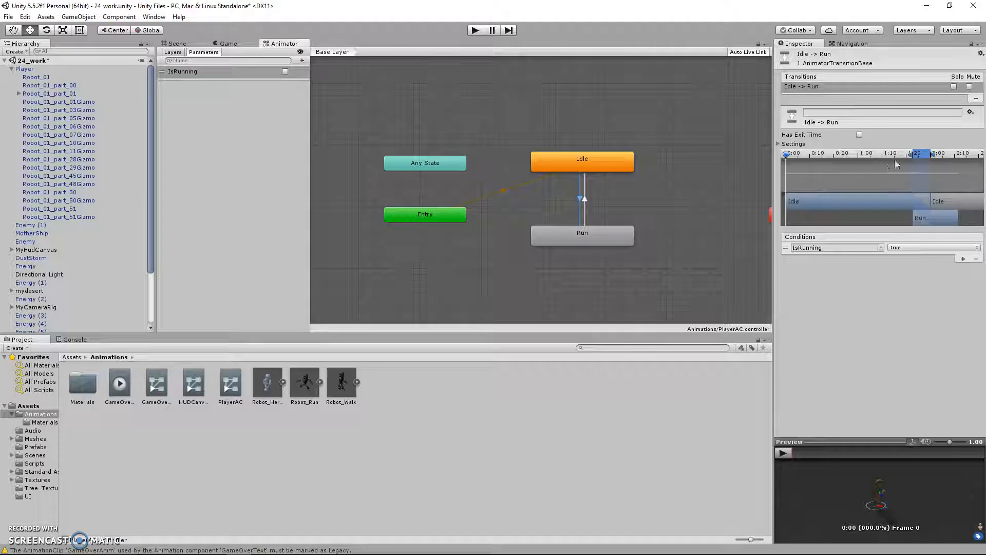
mouse_move(631, 193)
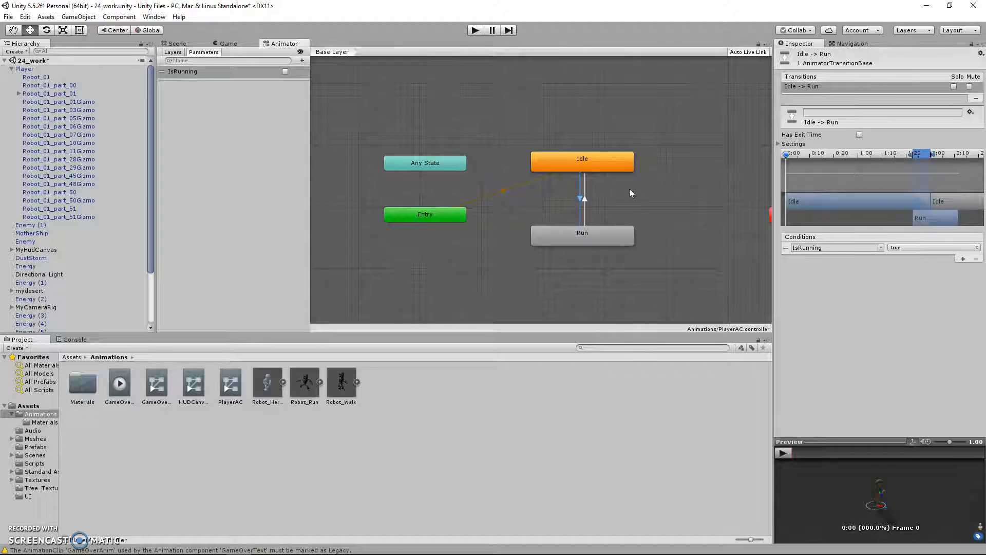
click(580, 200)
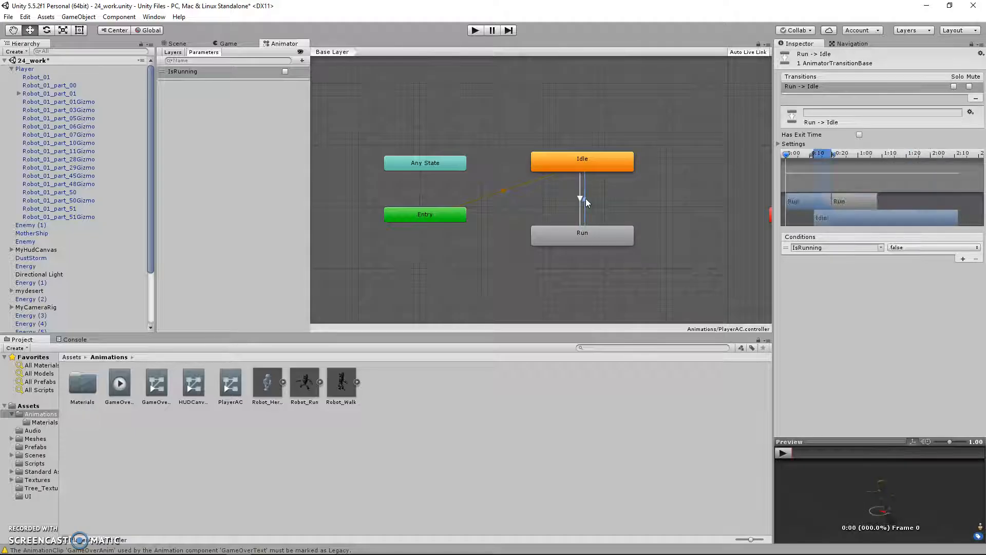
click(583, 192)
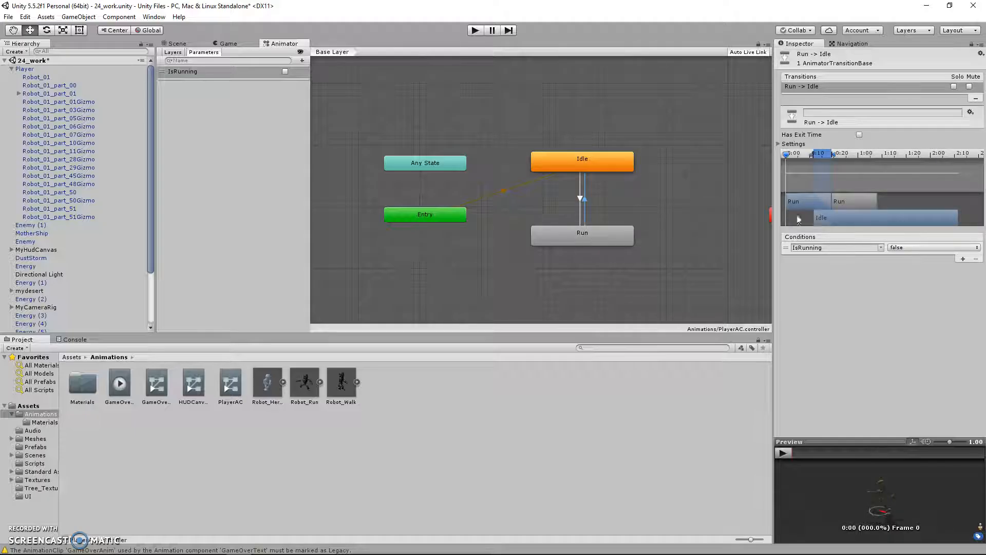
mouse_move(642, 228)
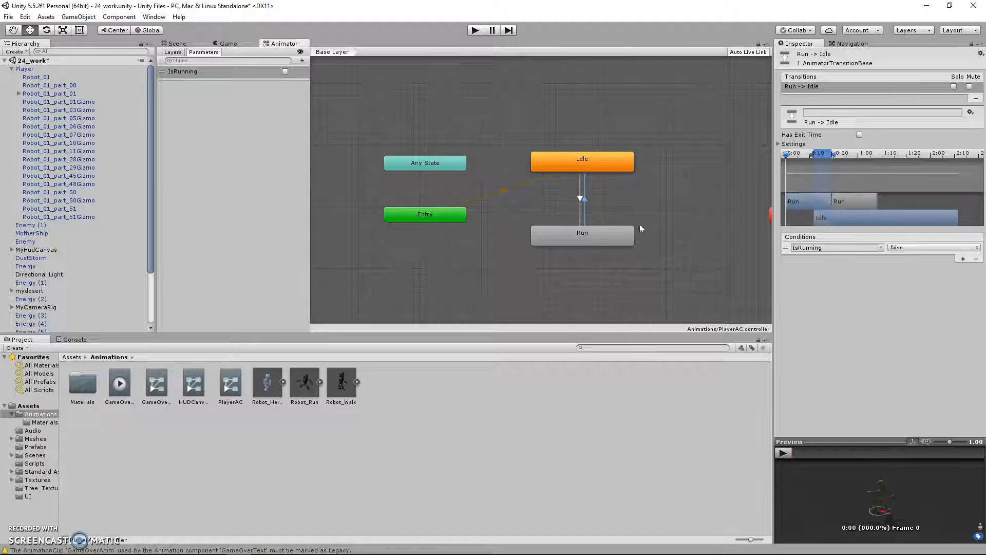
click(581, 159)
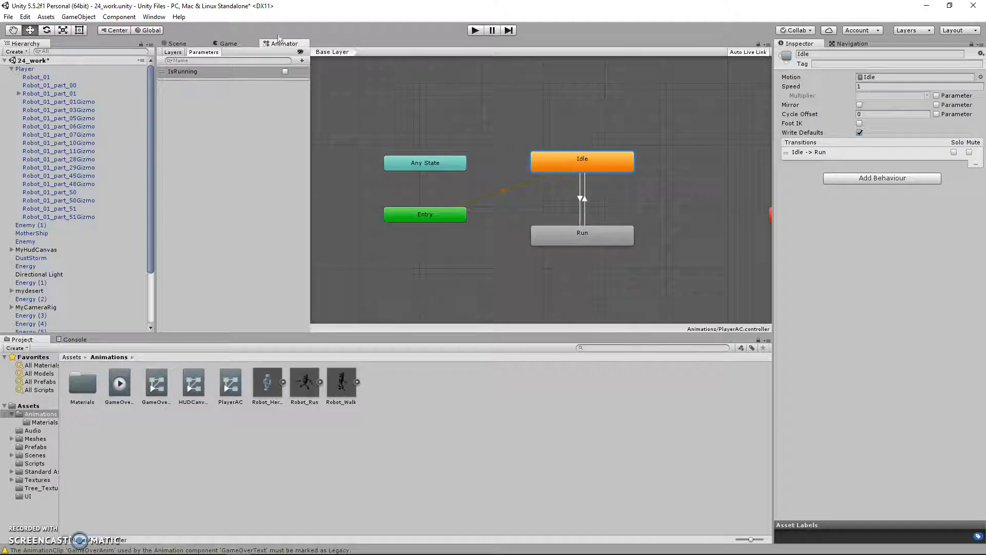
click(475, 30)
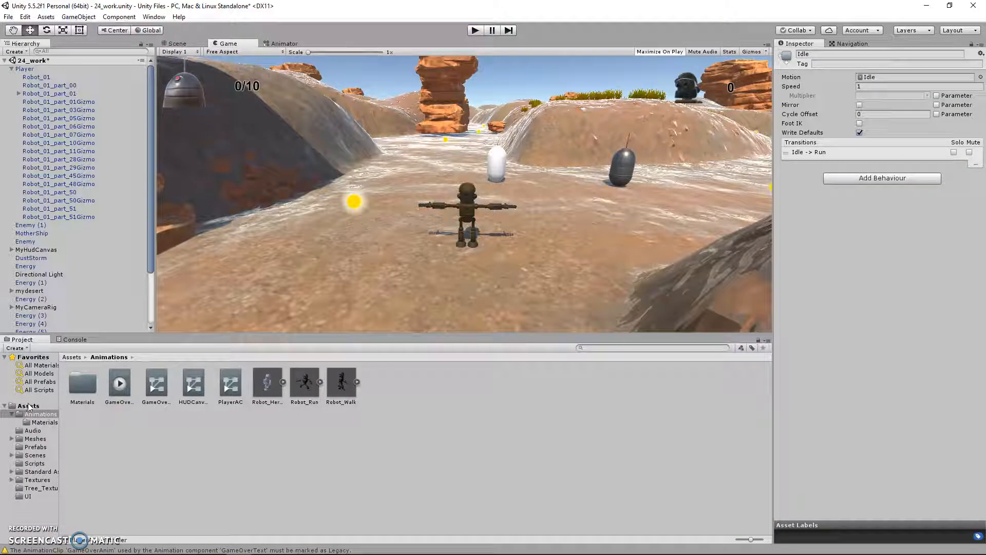
Inspect the Enemy 1 and MyMothership prefabs in Assets > Prefabs, then return to the Scene view.
click(28, 405)
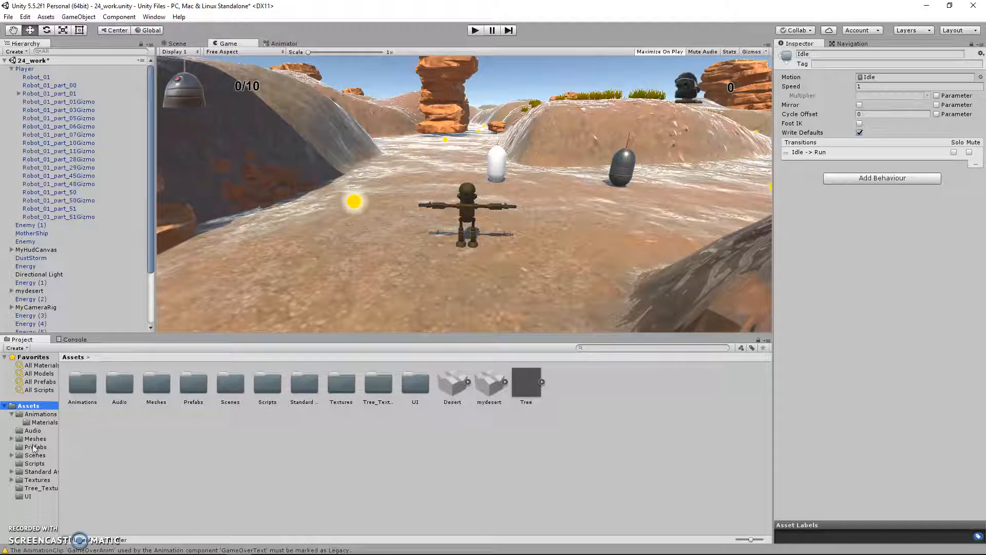
click(35, 446)
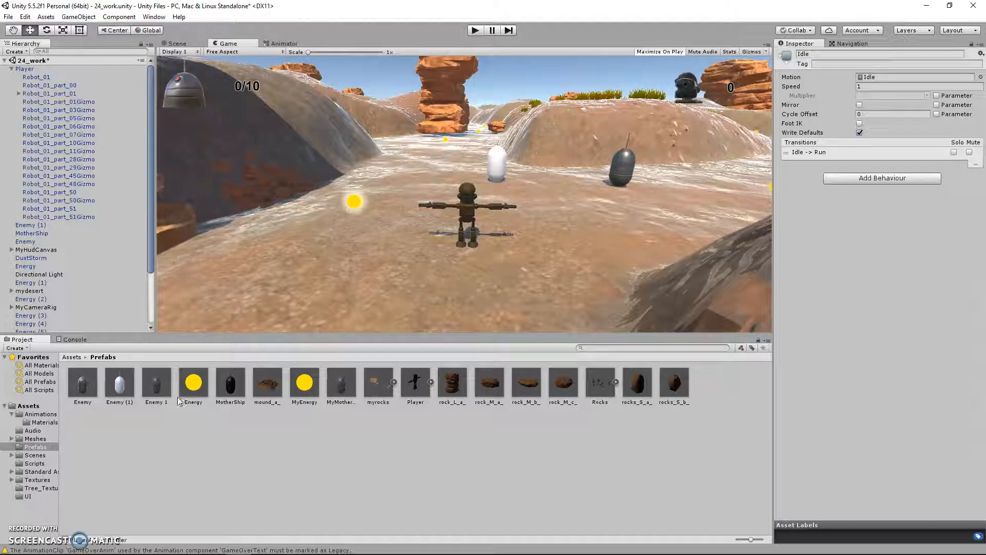
click(155, 381)
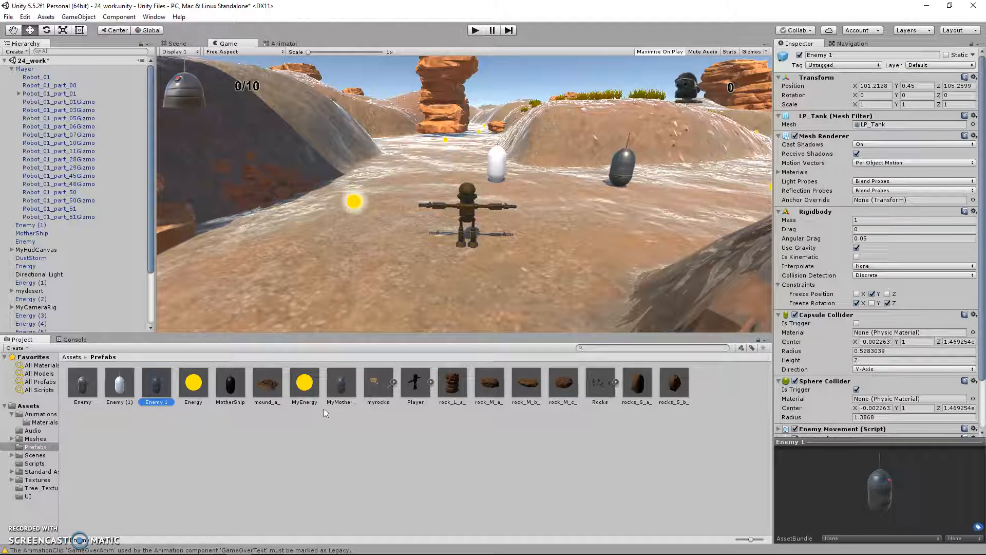
click(194, 382)
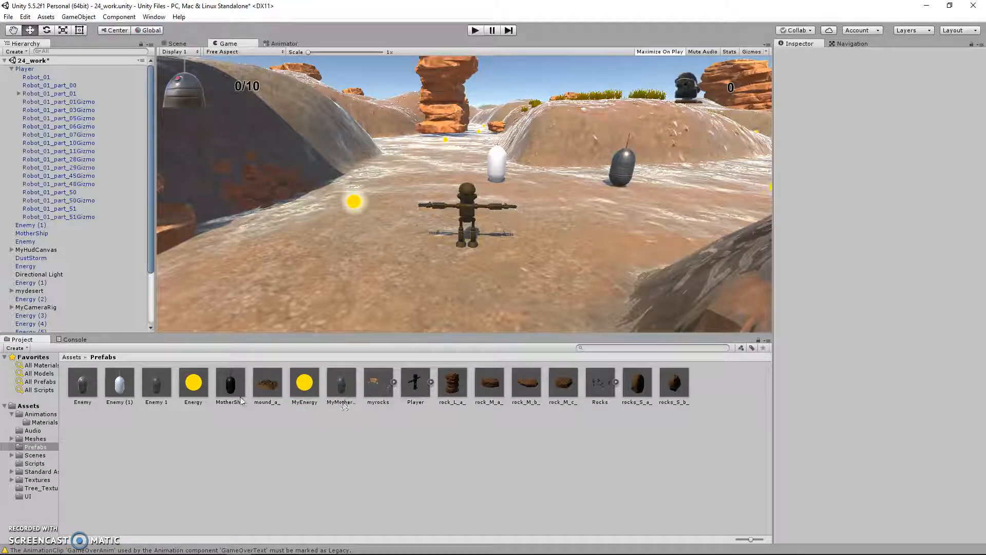
click(341, 382)
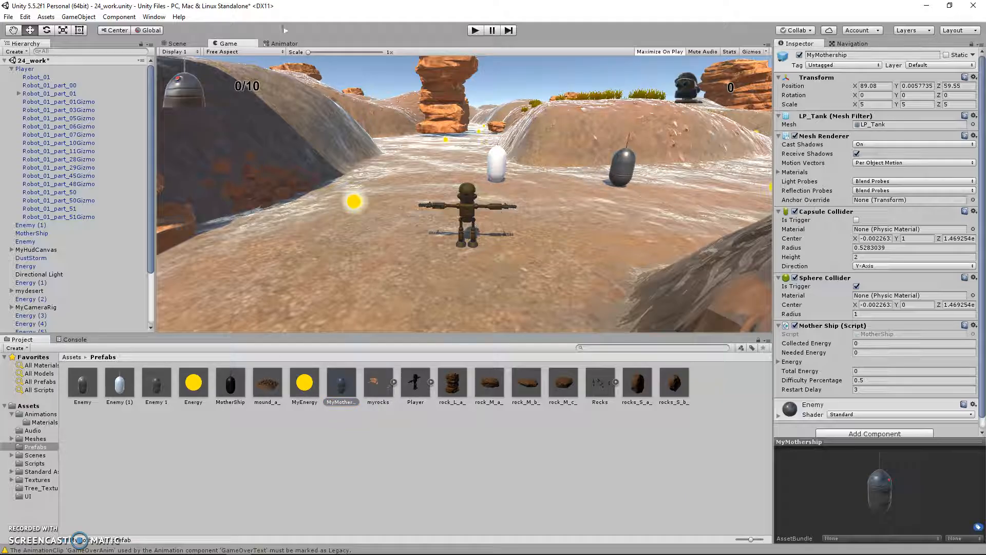
click(177, 43)
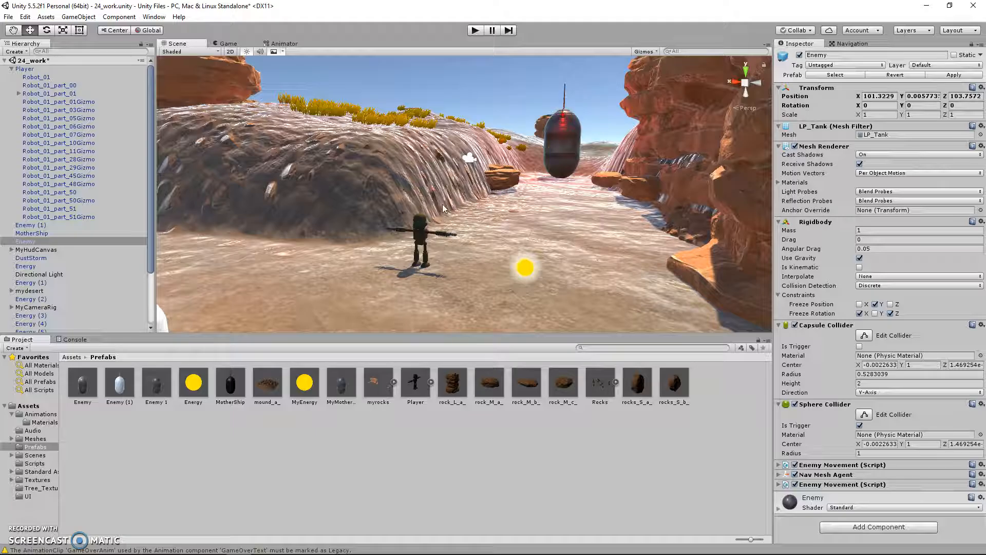
mouse_move(444, 190)
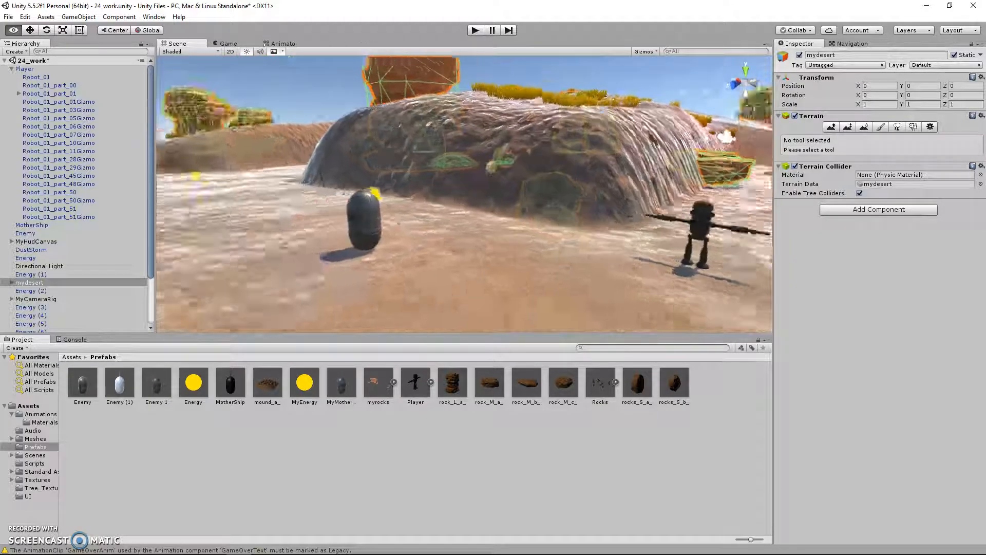
View the Enemy's Nav Mesh Agent radius, height and speed, then start a play test.
click(26, 233)
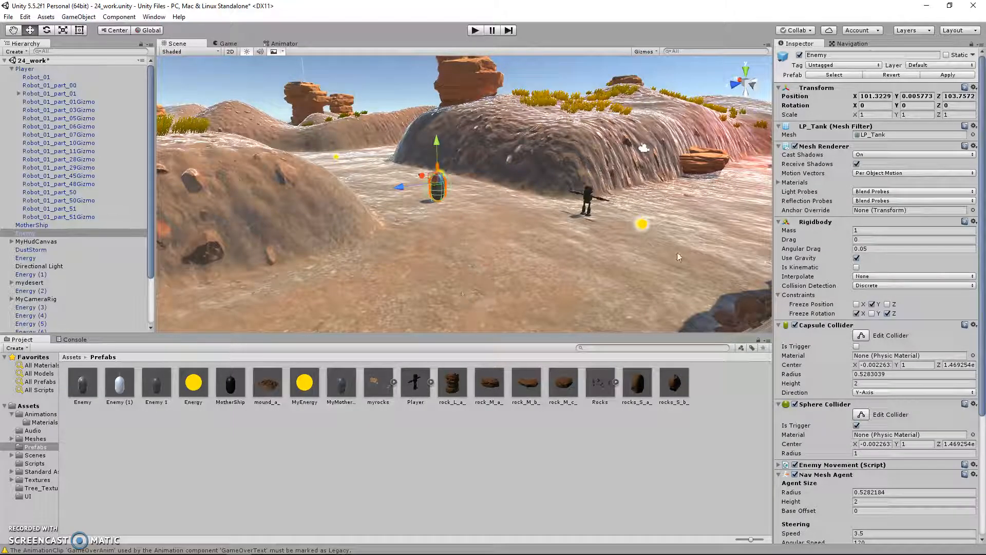
mouse_move(239, 289)
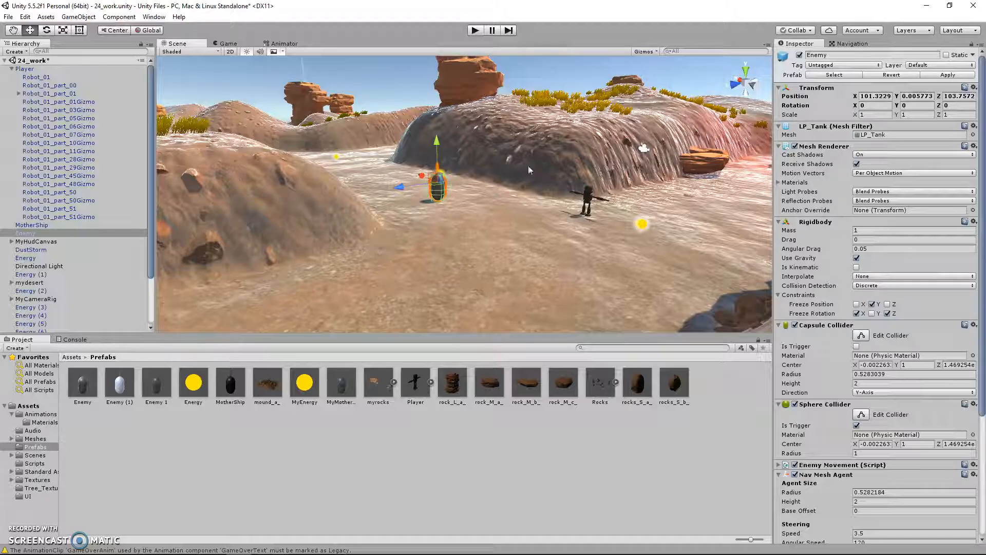
mouse_move(437, 212)
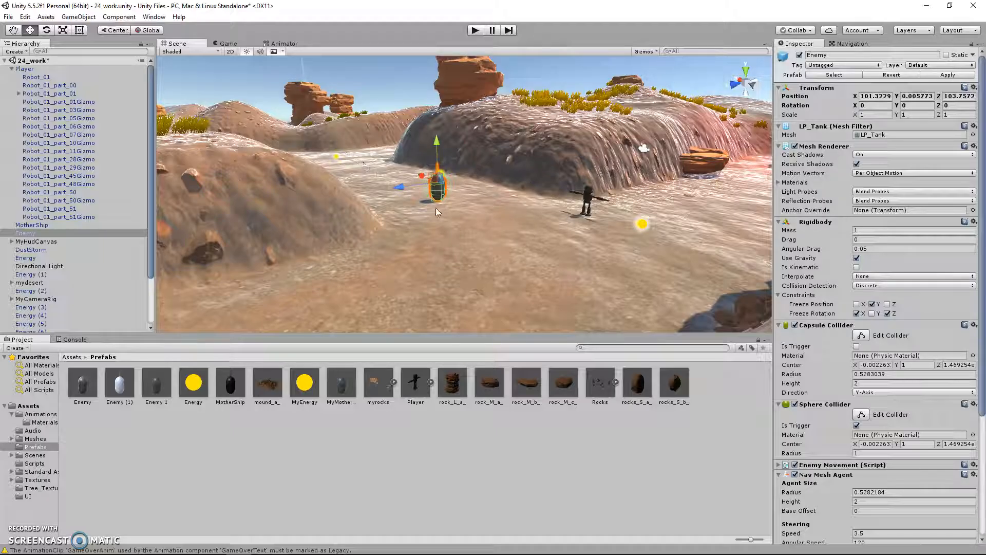
click(474, 30)
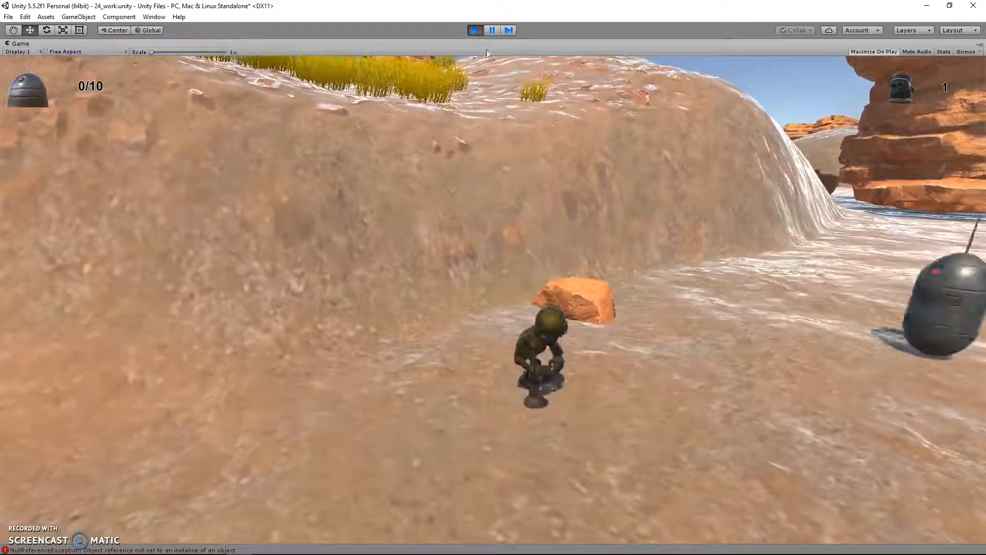
click(474, 30)
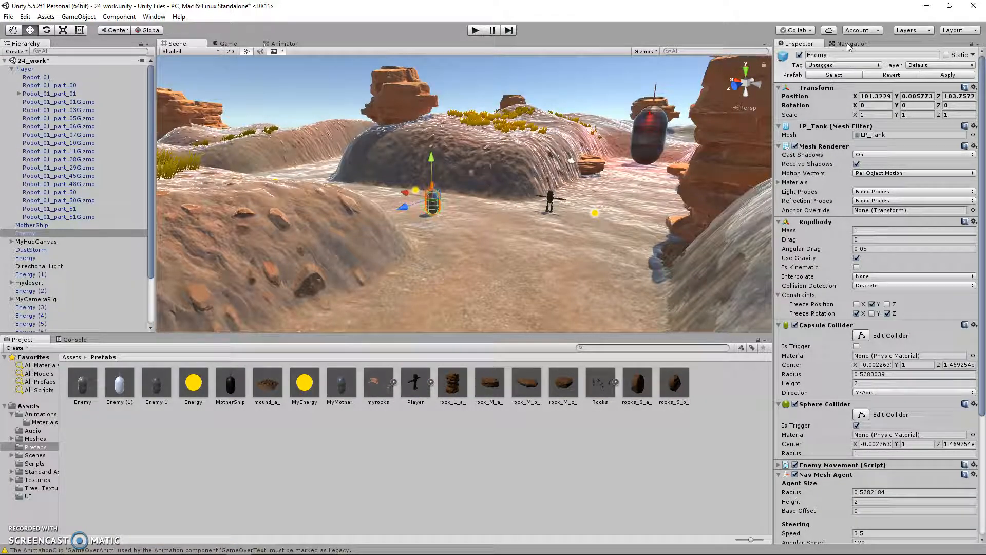
Show the baked NavMesh in the Navigation tab and check mydesert's and Enemy's navigation settings.
click(853, 43)
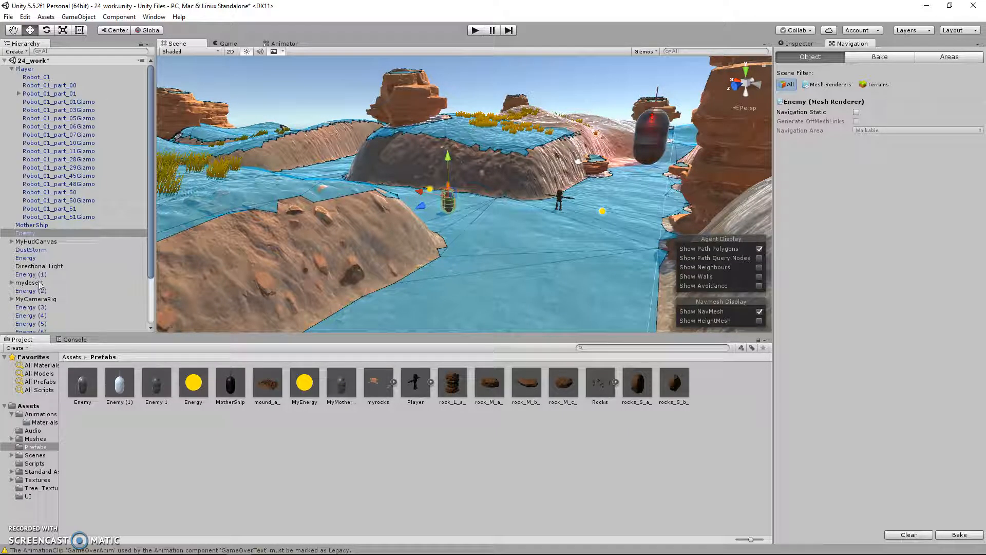
click(29, 282)
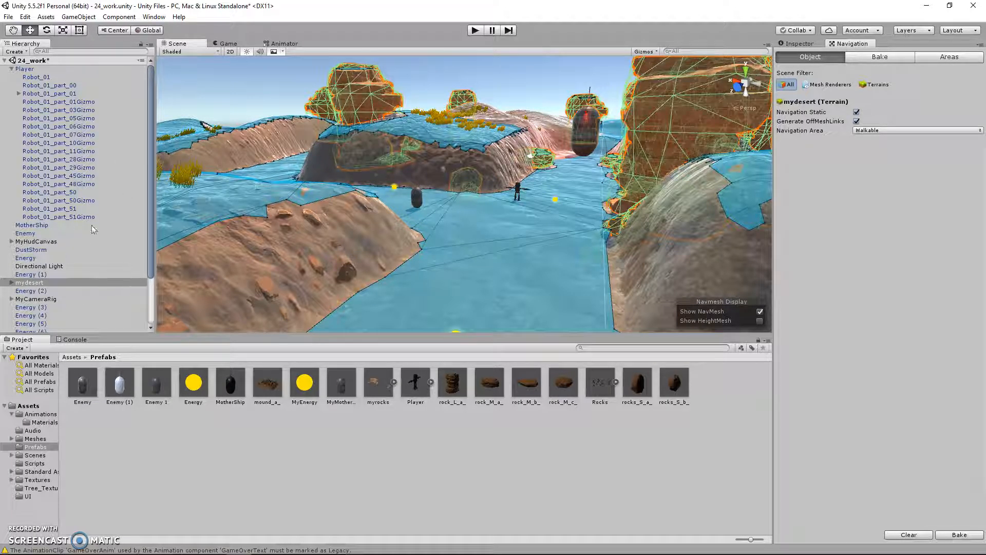
click(25, 233)
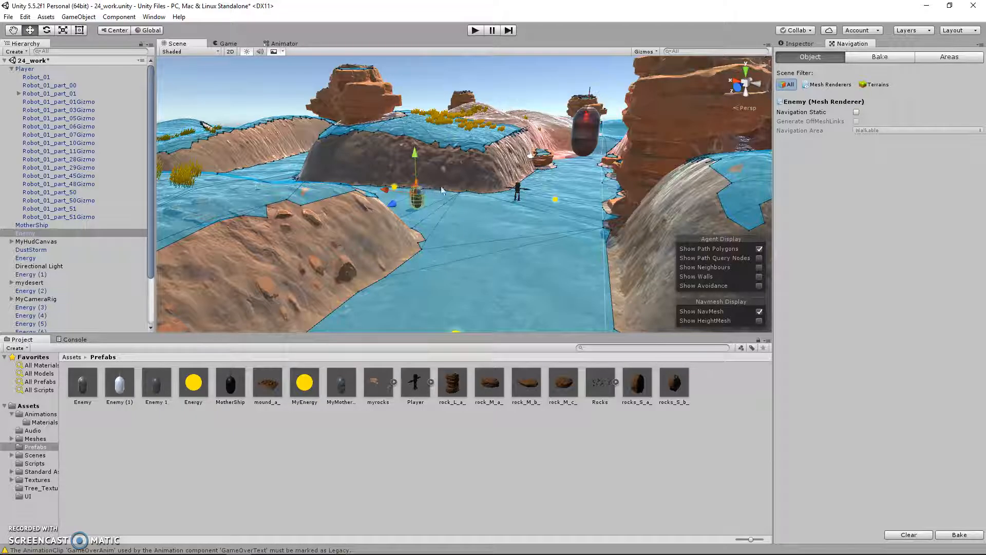
drag(441, 189, 434, 198)
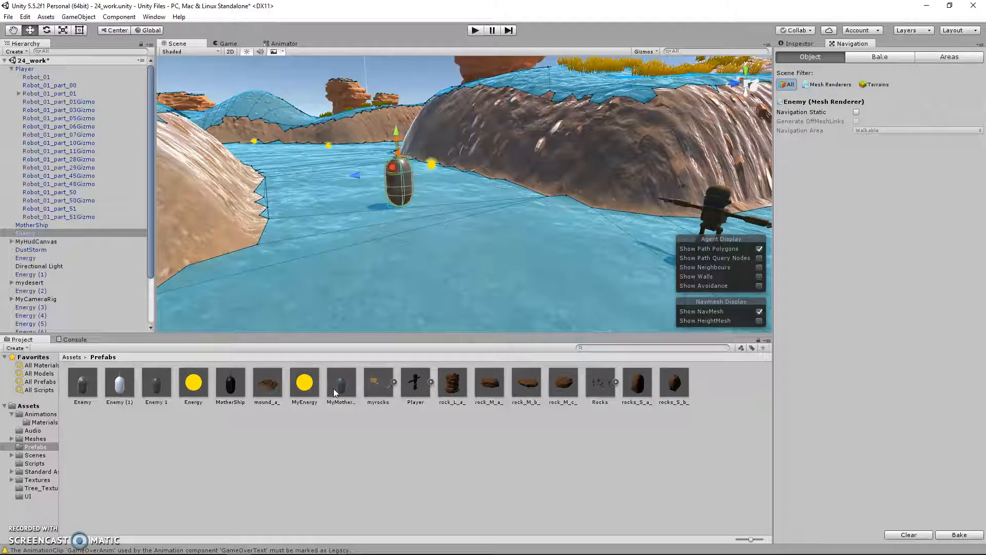
Select the Enemy 1 and Enemy prefabs, glance at the Game view, and return to the navmesh Scene view.
click(156, 382)
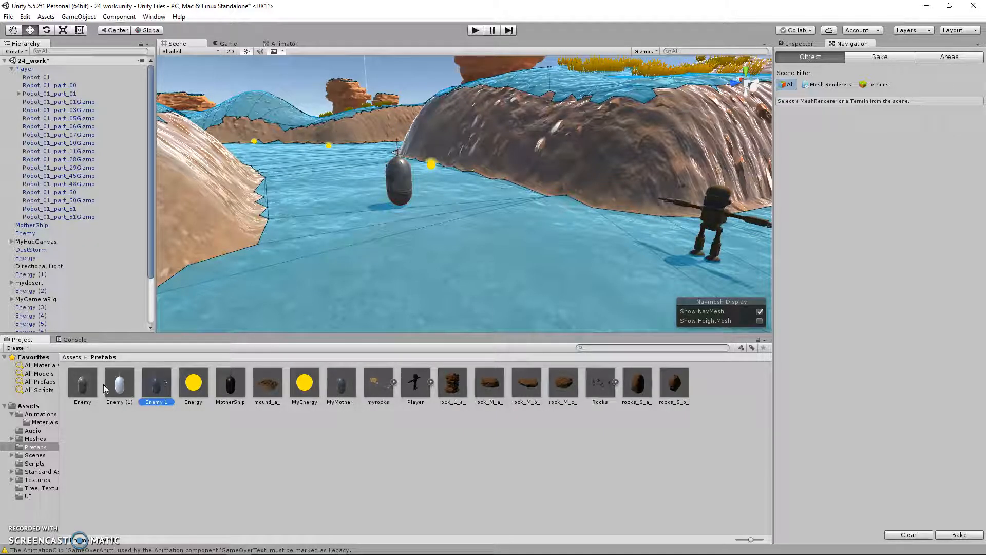
click(81, 383)
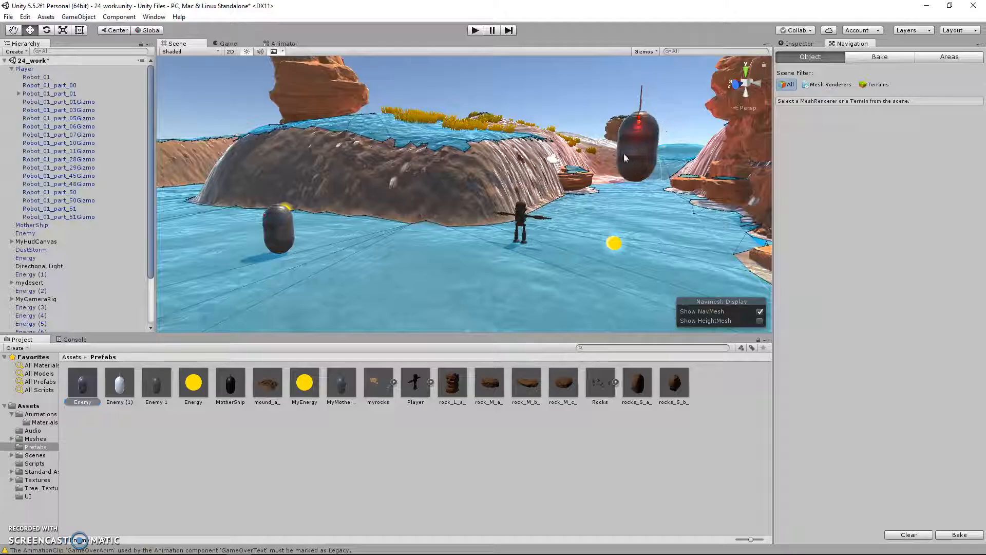
click(225, 43)
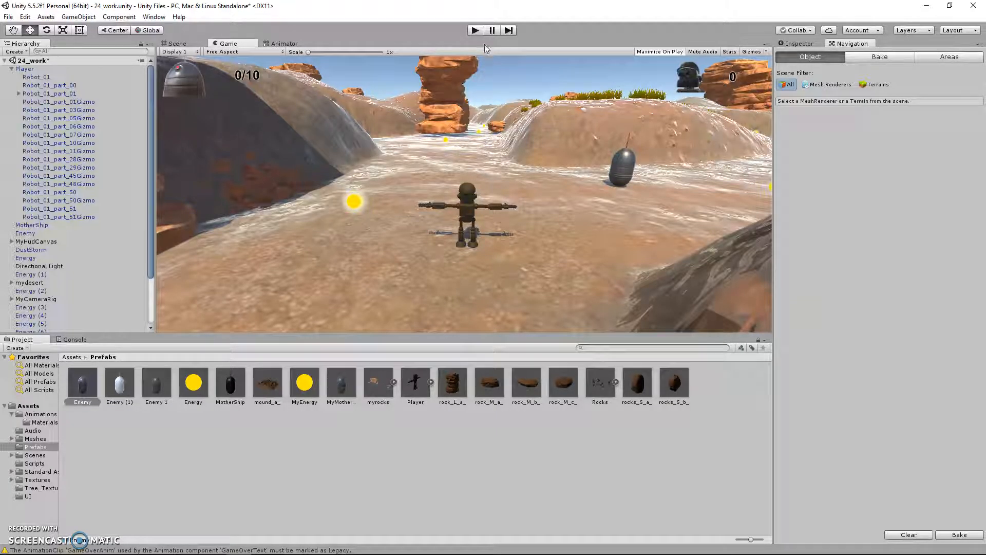
click(177, 43)
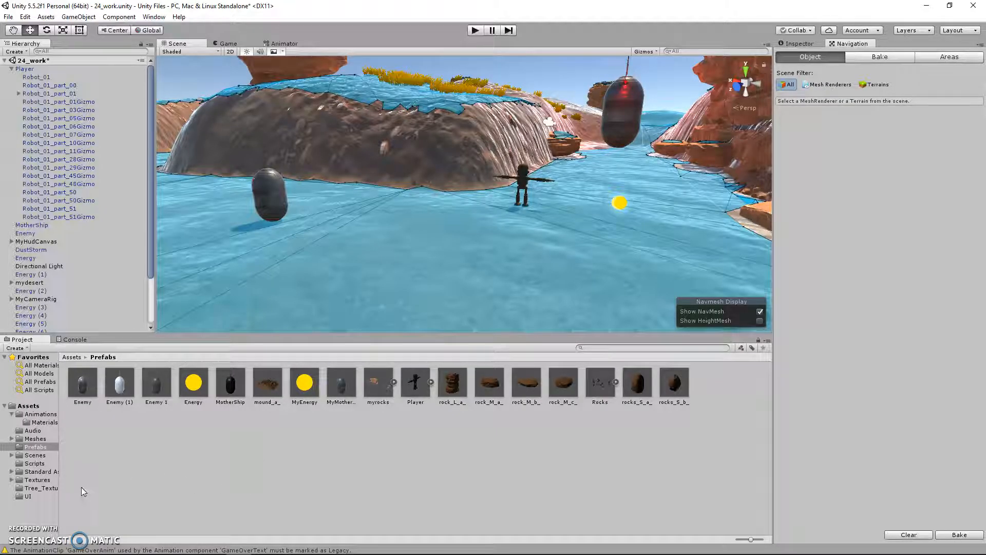
mouse_move(309, 443)
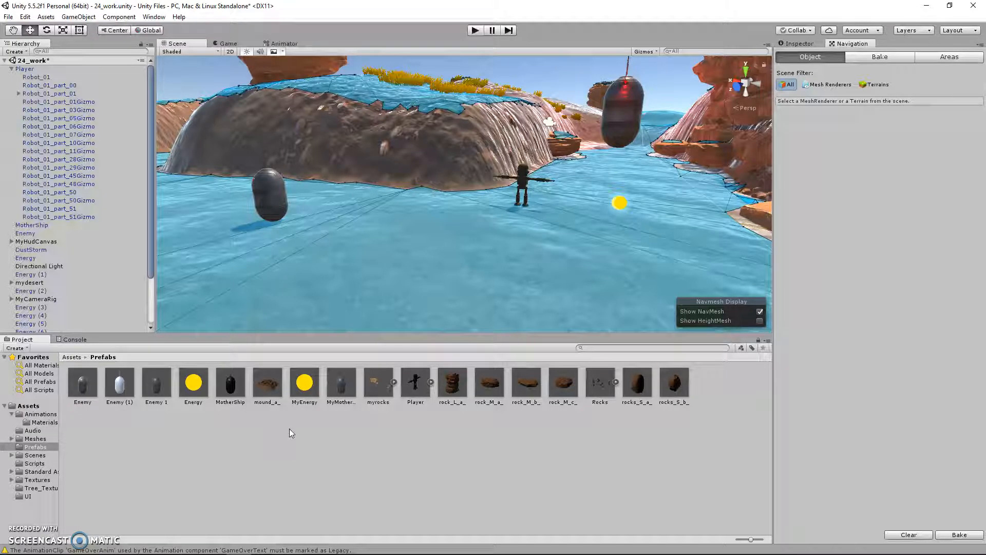
mouse_move(19, 517)
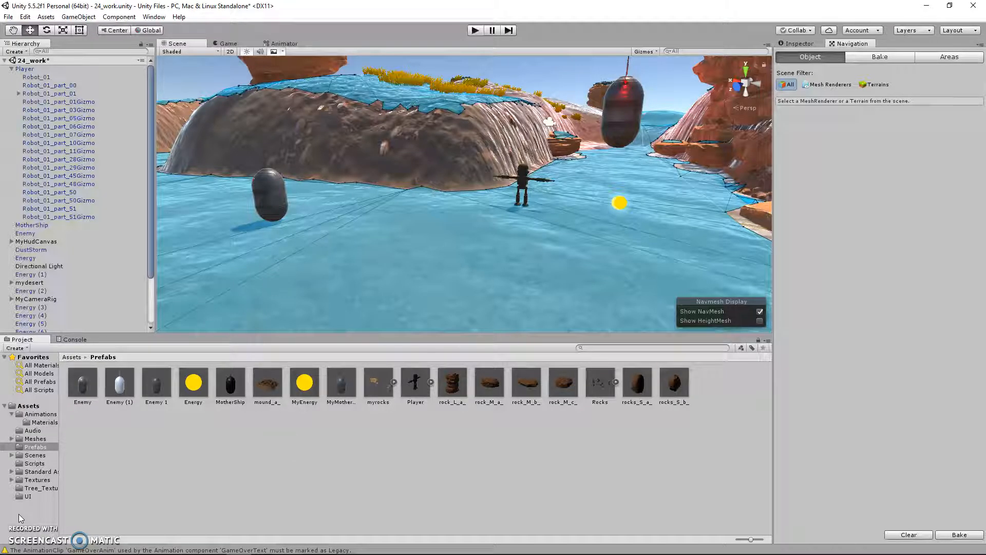